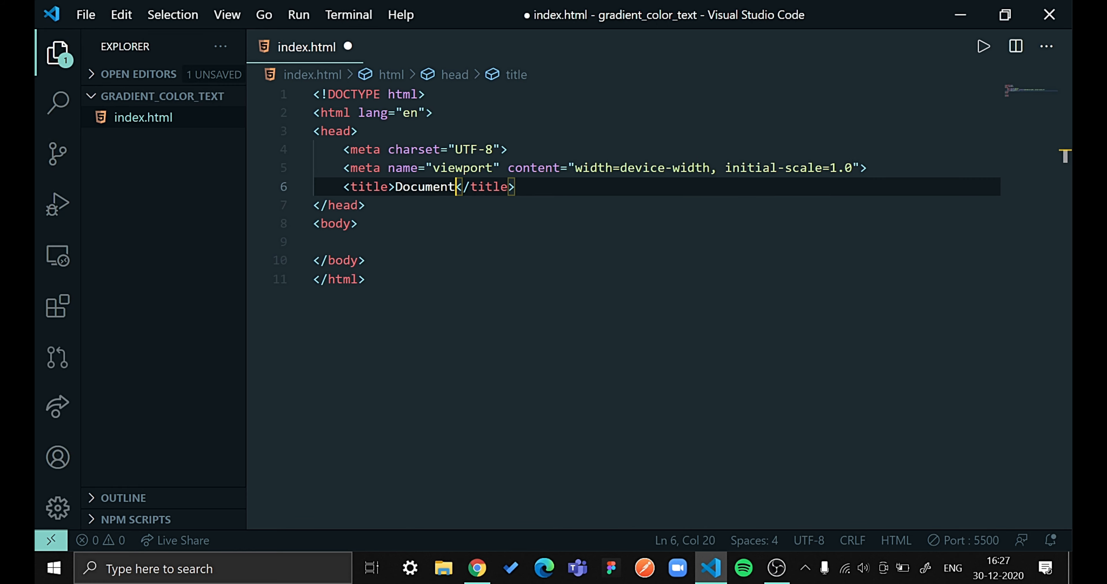
Replace the placeholder page title with 'Gradient Color'
{"action": "key", "text": "Backspace"}
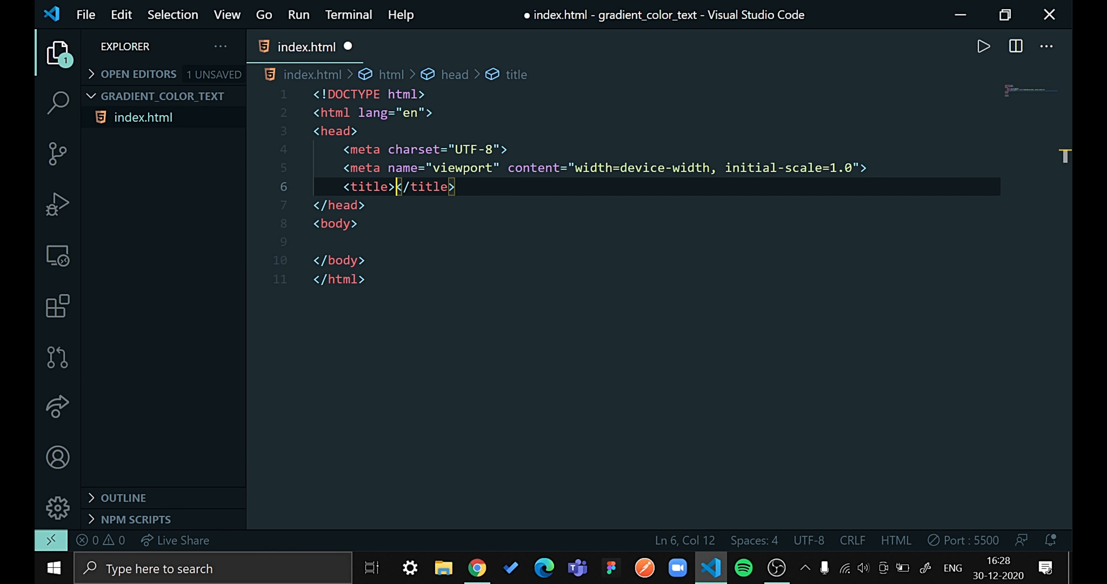
{"action": "type", "text": "Gra"}
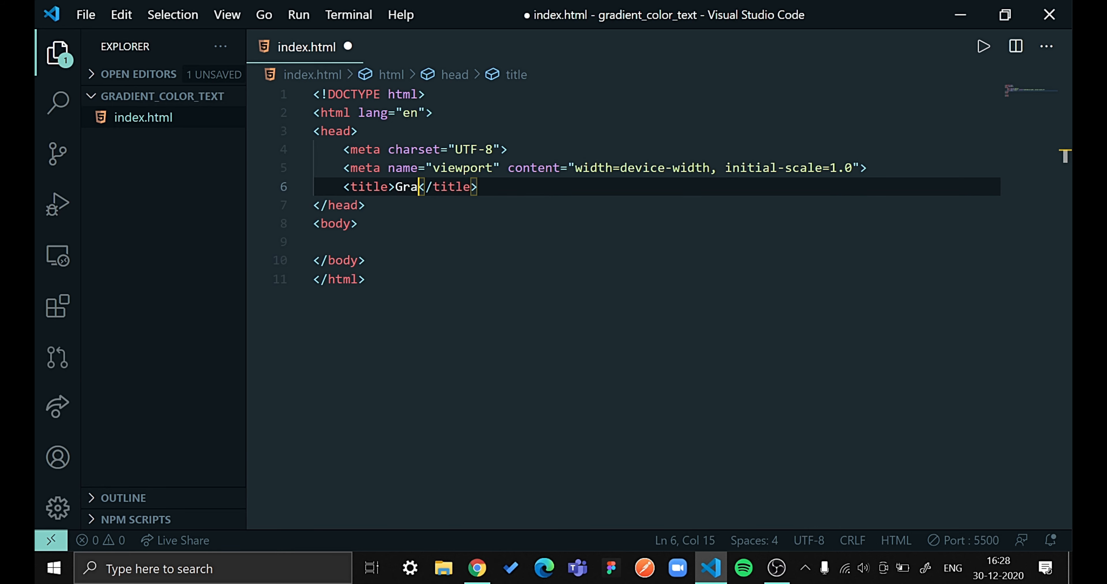
{"action": "type", "text": "dient Color"}
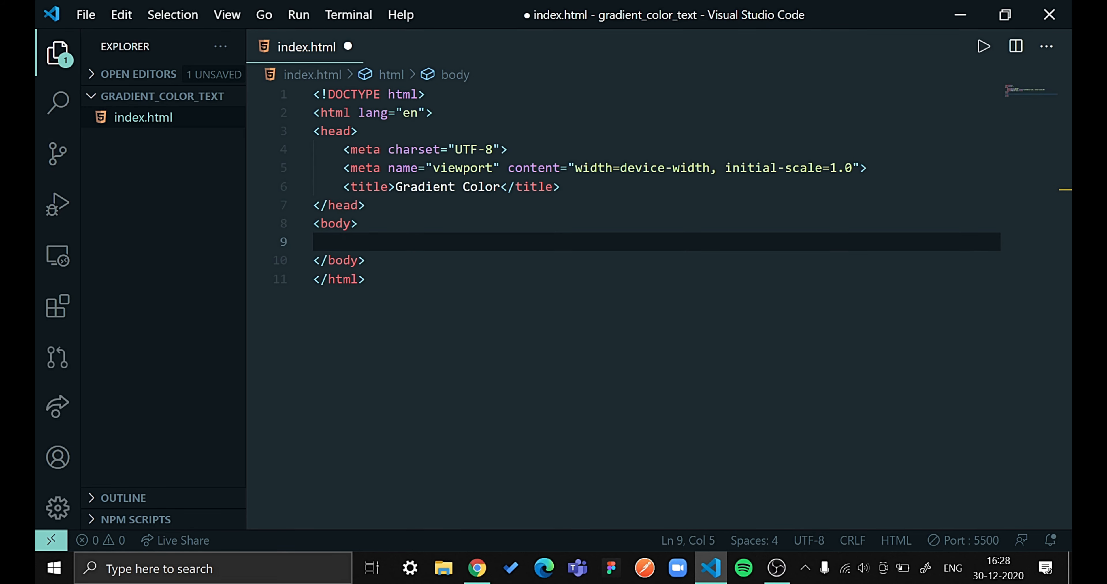
Add an h1 reading 'Text in Gradient' inside the body
{"action": "type", "text": "<h1></h1>"}
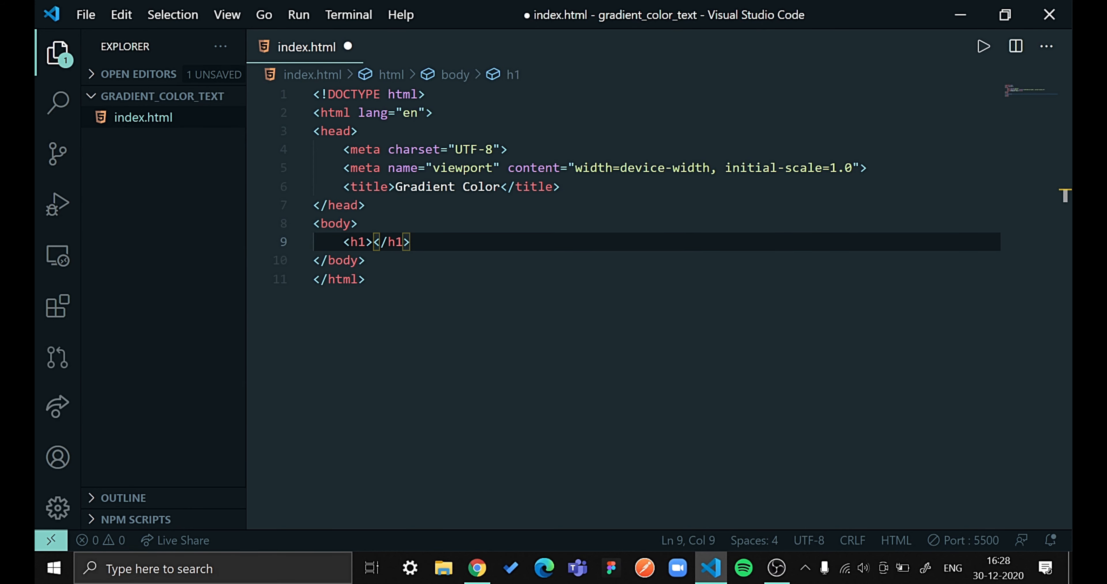
{"action": "type", "text": "Text in Gr"}
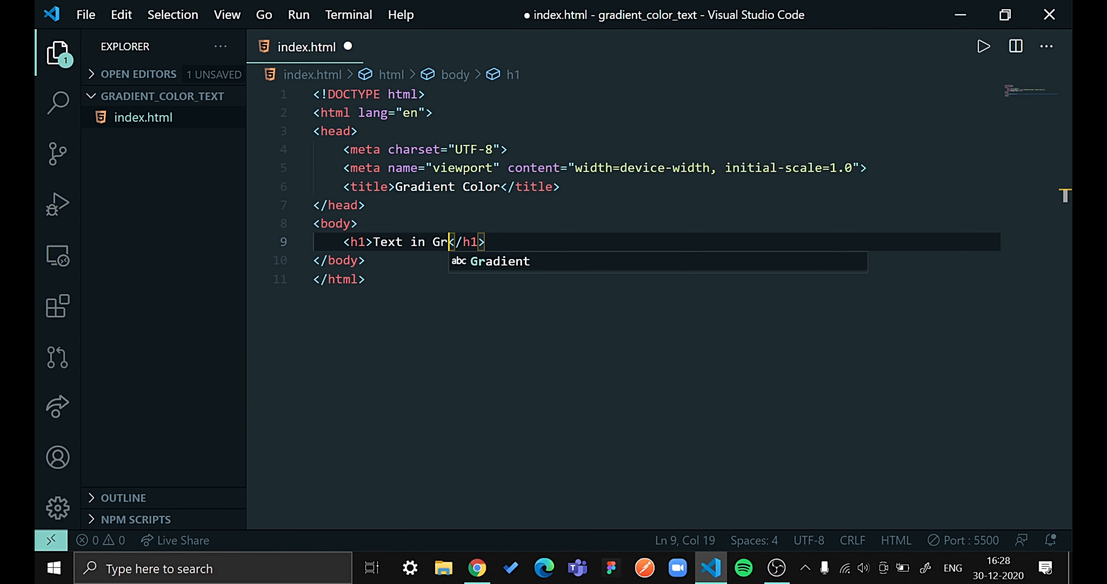
{"action": "type", "text": "adient"}
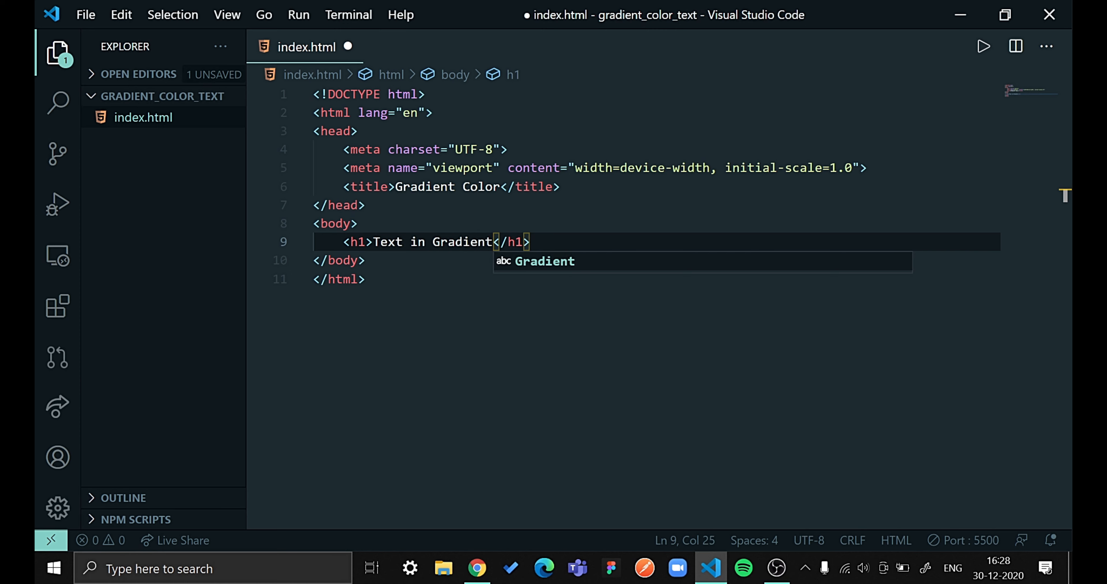
{"action": "left_click", "coordinate": [547, 187]}
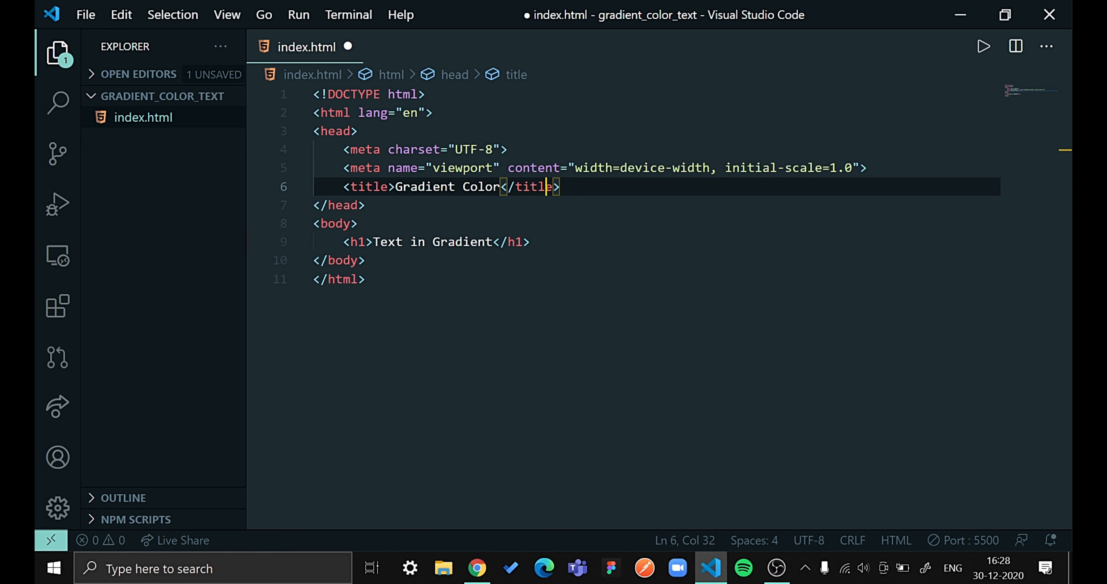
Add an empty <style> block inside the head
{"action": "key", "text": "Enter"}
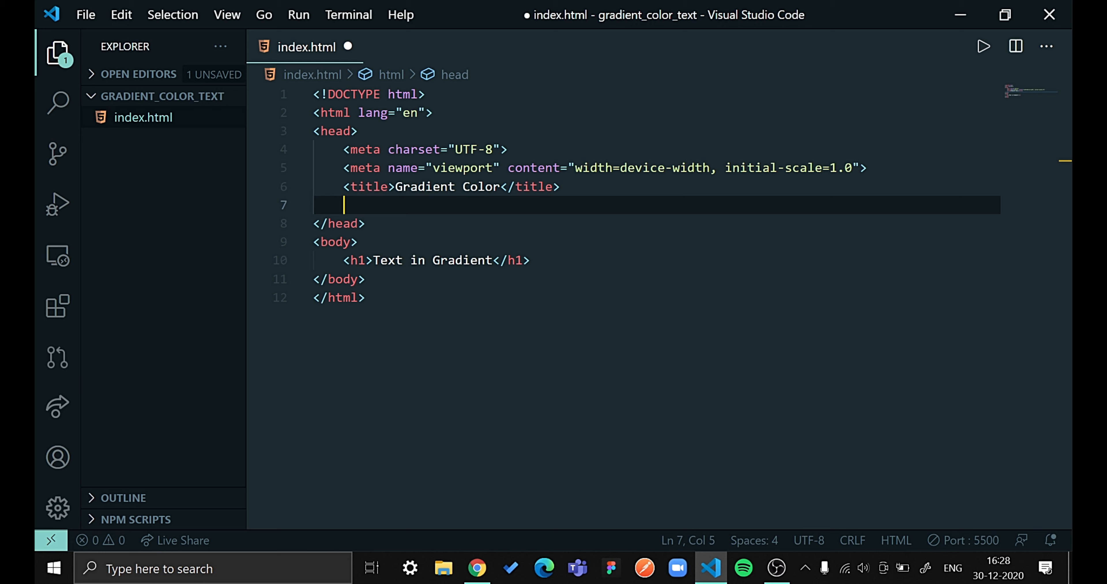
{"action": "type", "text": "<"}
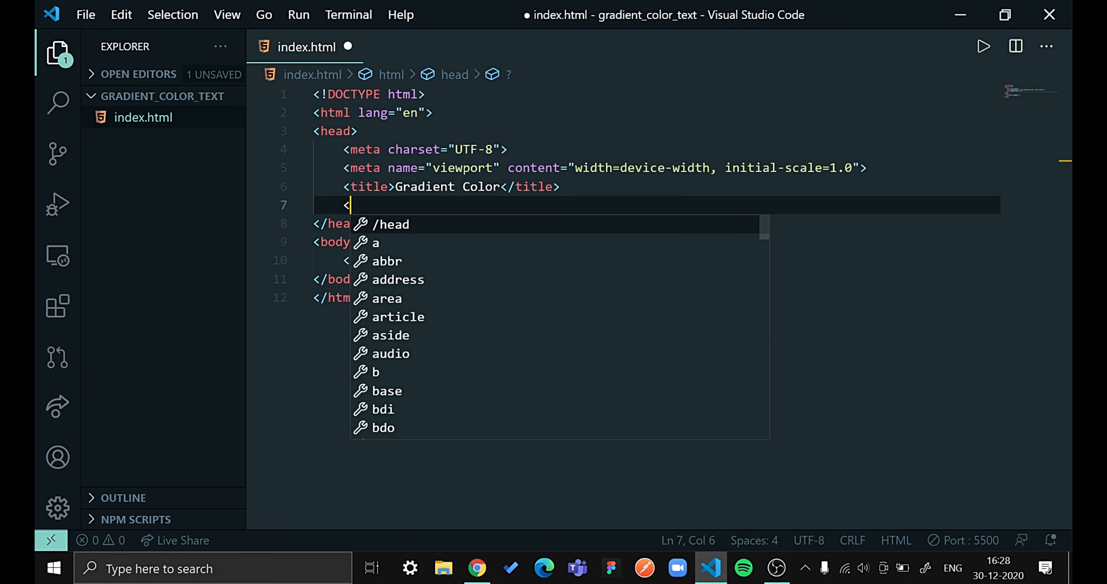
{"action": "type", "text": "style>"}
{"action": "type", "text": "<h"}
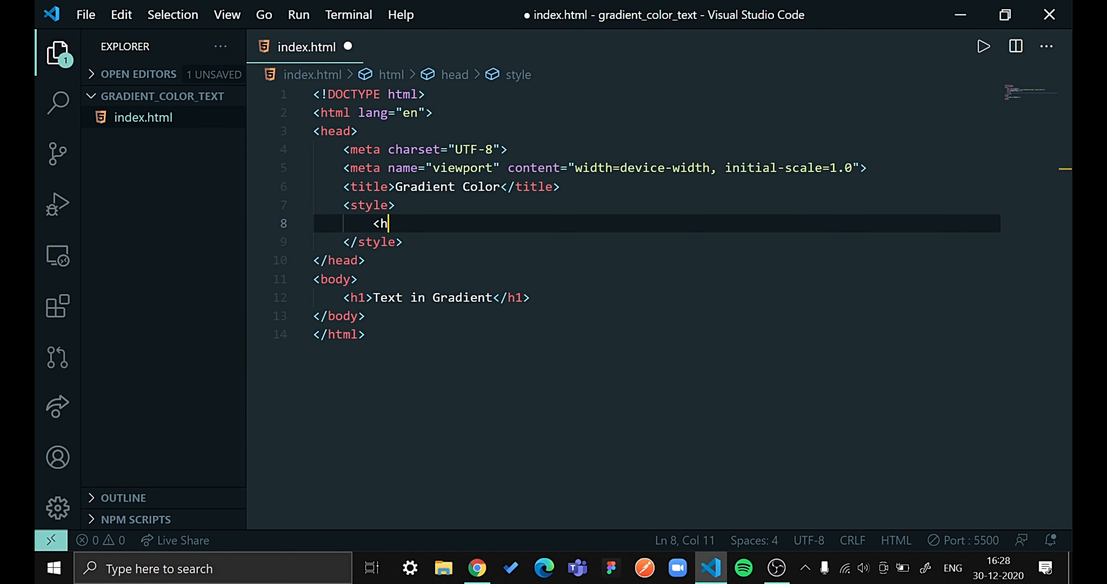
{"action": "key", "text": "Backspace"}
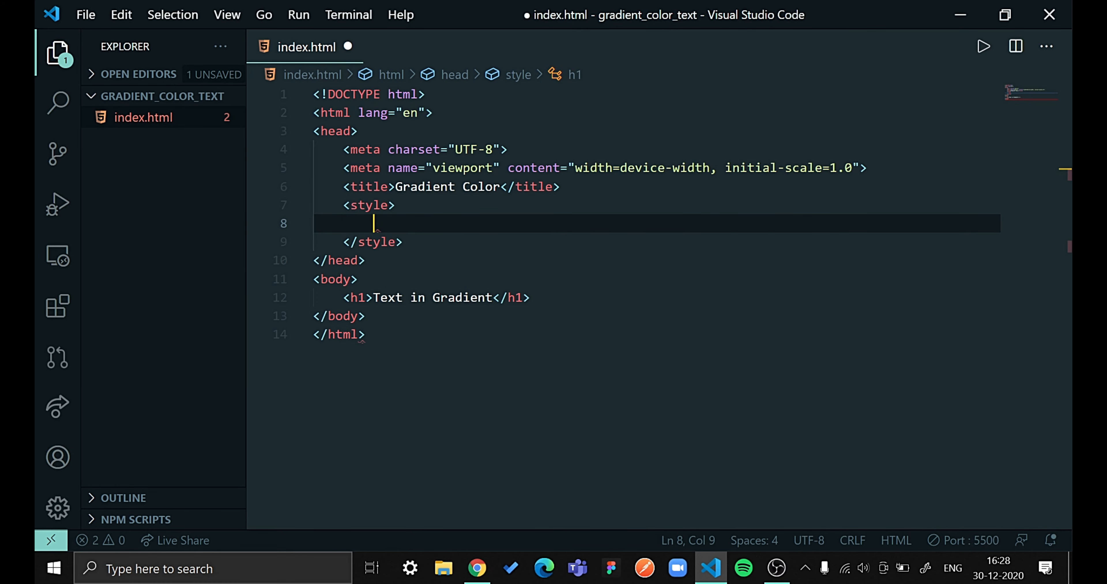
Write an h1 rule with font-family "Arial" and font-size 8rem
{"action": "type", "text": "h1{"}
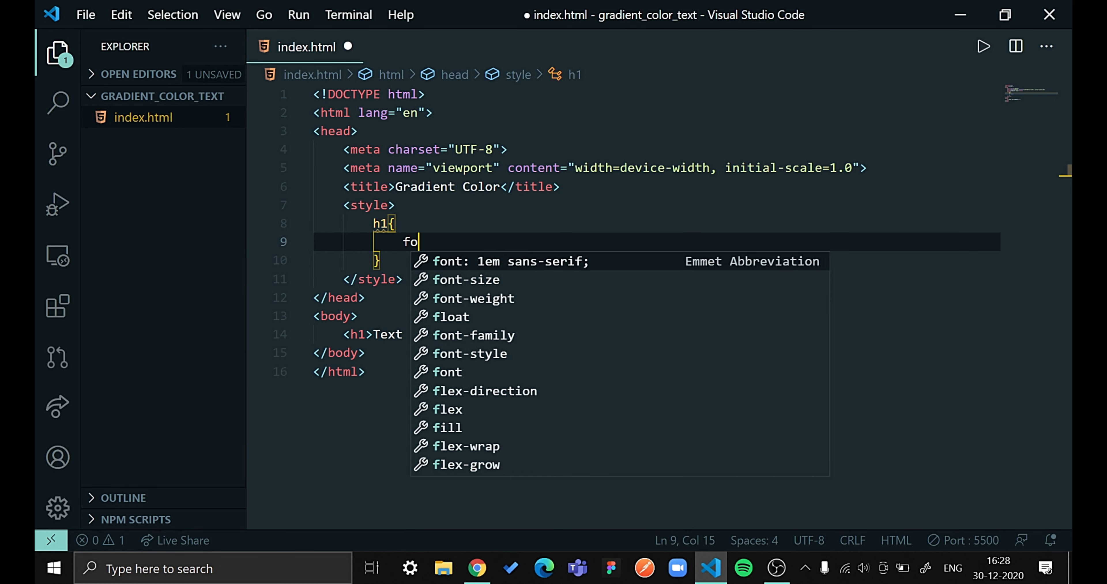
{"action": "type", "text": "font-family: ;"}
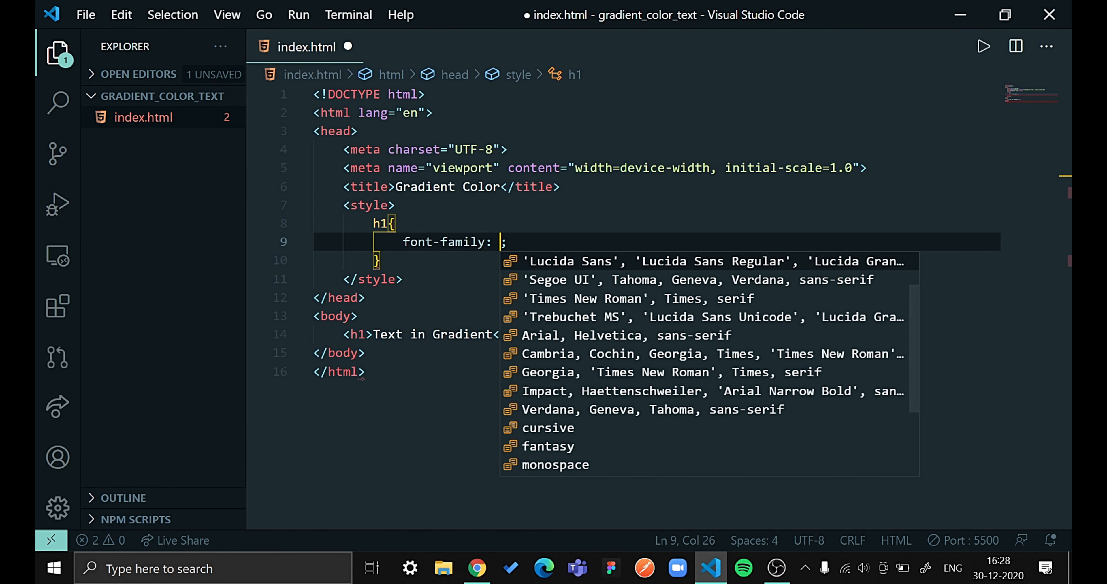
{"action": "type", "text": "\"A"}
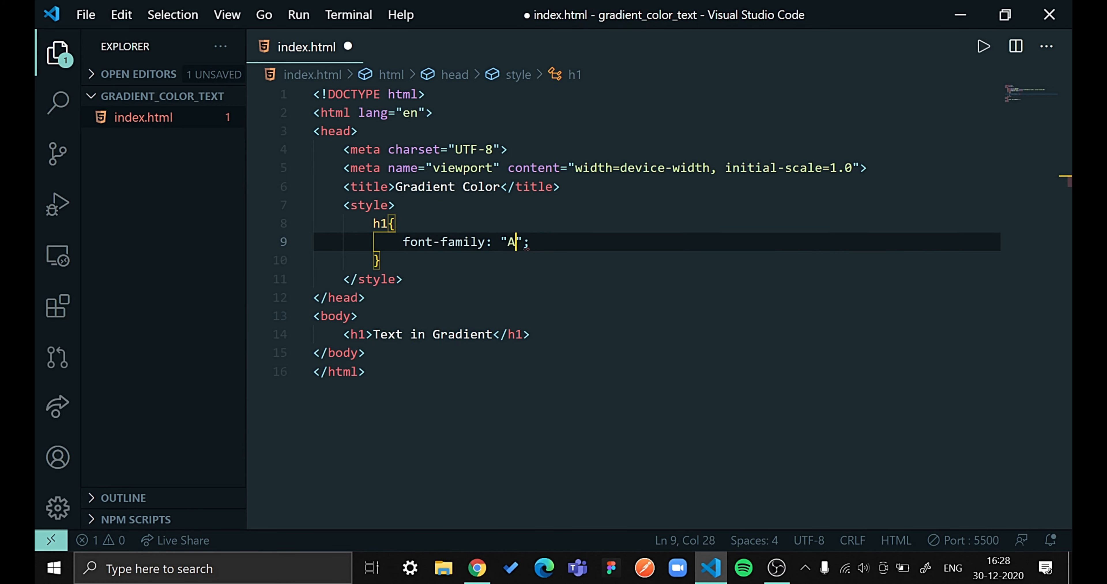
{"action": "type", "text": "rial"}
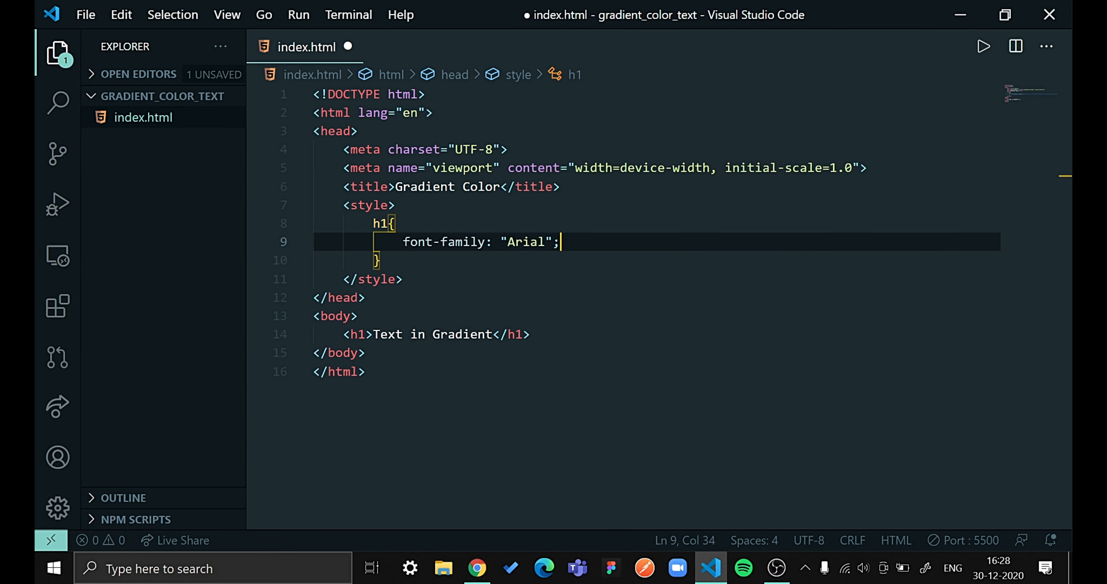
{"action": "type", "text": "font-size: 8rem;"}
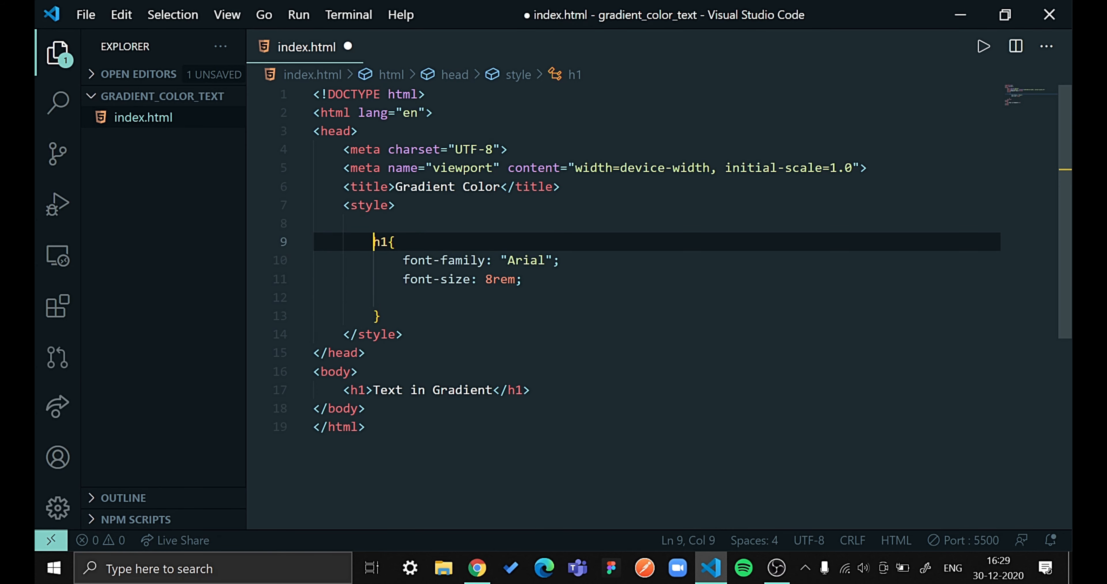
Add a body rule with a black background-color, nudged to a very dark grey via the colour picker
{"action": "type", "text": "body{"}
{"action": "type", "text": "ba"}
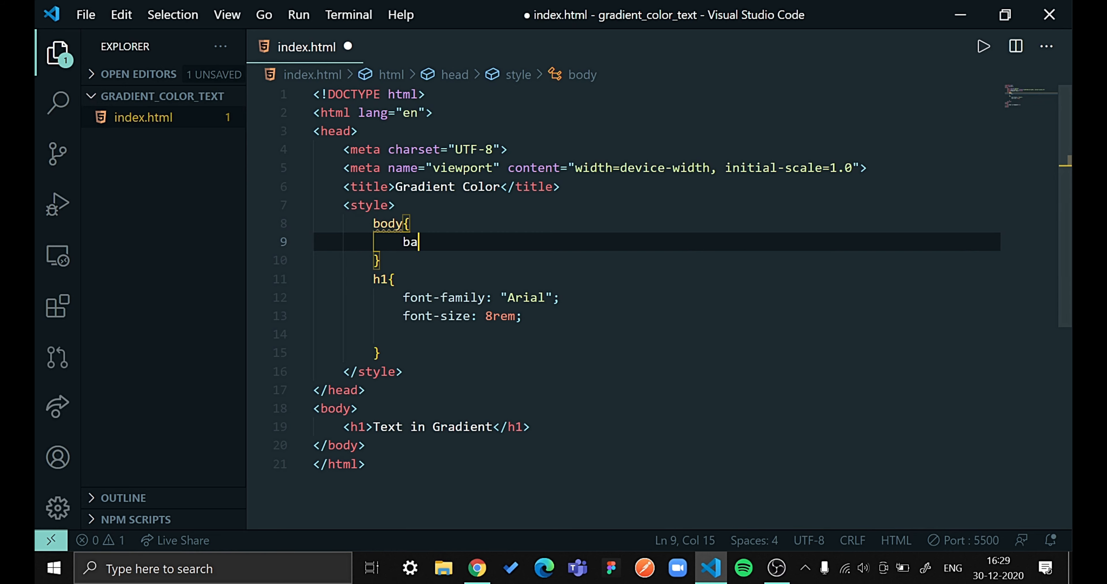
{"action": "type", "text": "ckground-color: ;"}
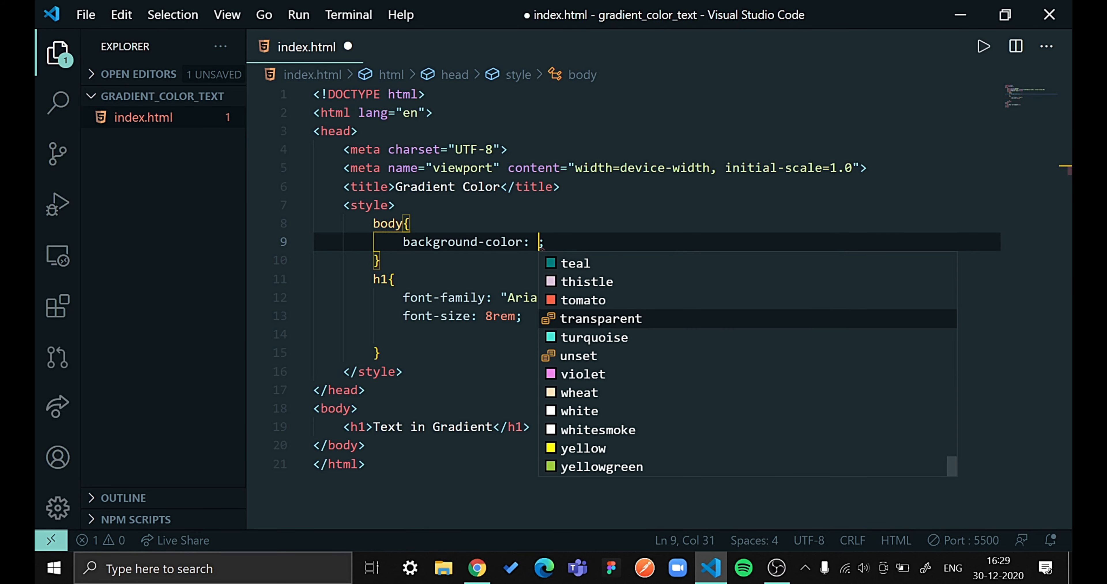
{"action": "type", "text": "b"}
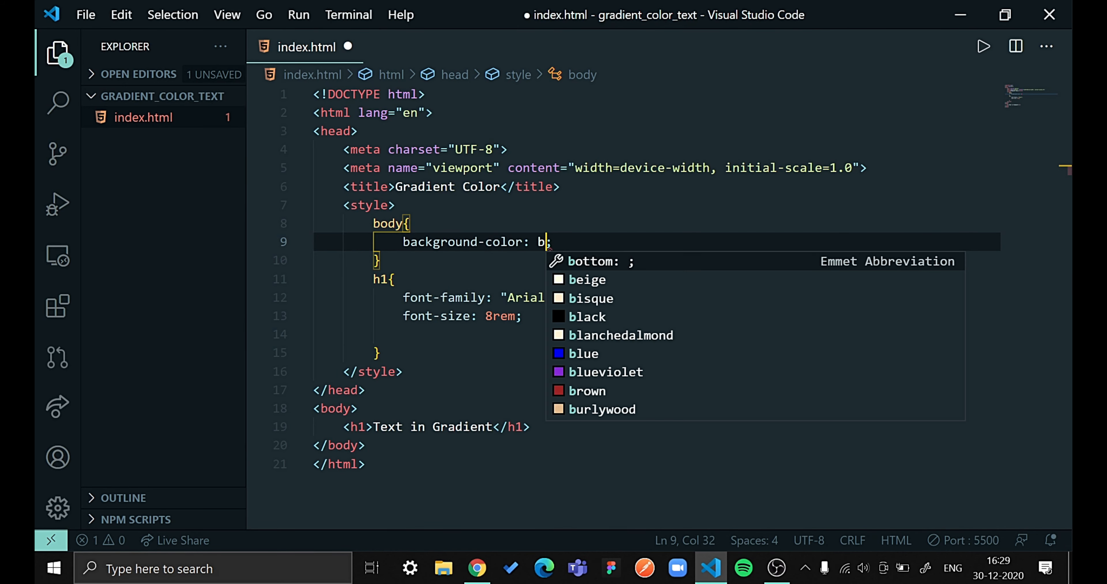
{"action": "left_click", "coordinate": [587, 317]}
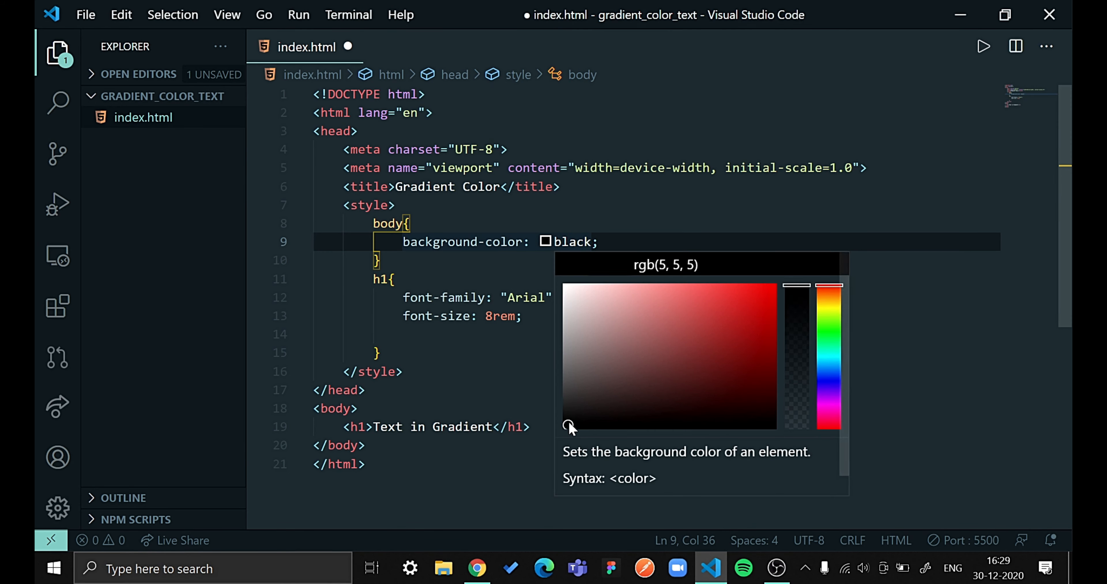
{"action": "left_click_drag", "start_coordinate": [572, 428], "coordinate": [572, 420]}
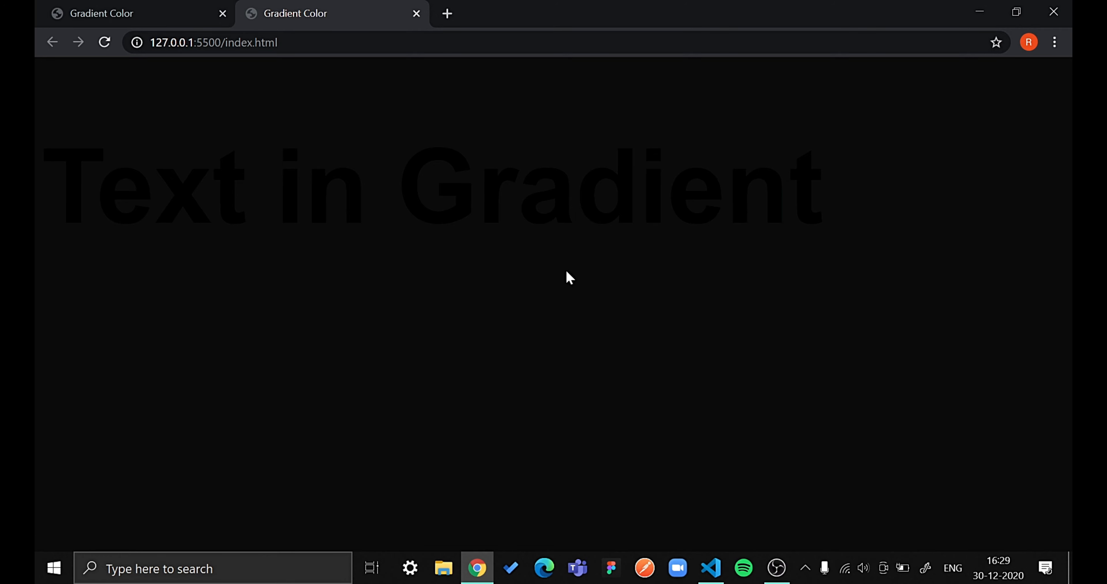
Return from the Chrome preview to the VS Code editor
{"action": "left_click", "coordinate": [711, 568]}
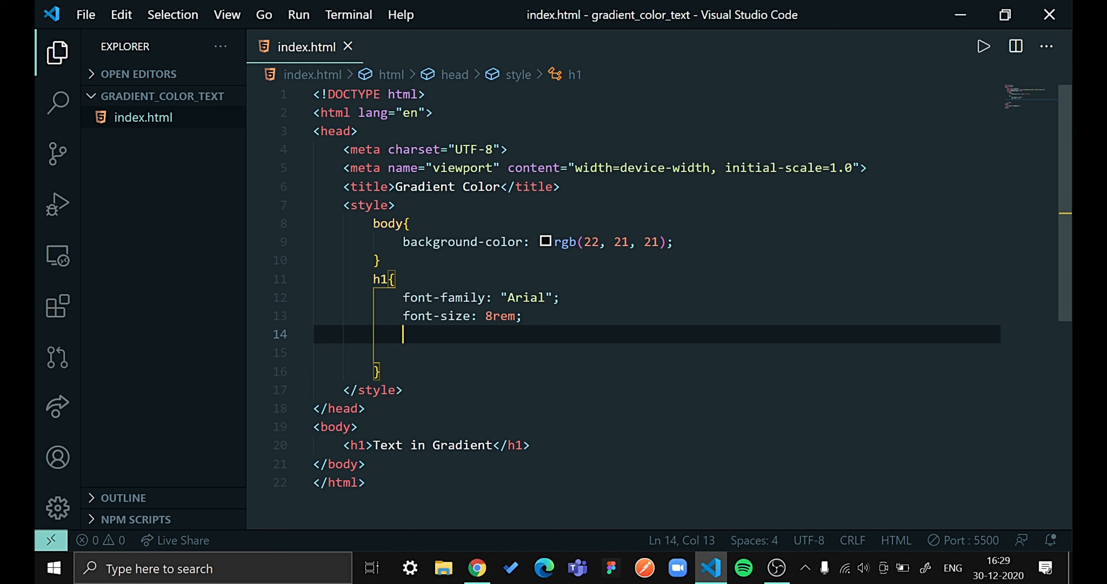
Give the h1 absolute positioning with top 80px and left 100px
{"action": "type", "text": "position: absolute;"}
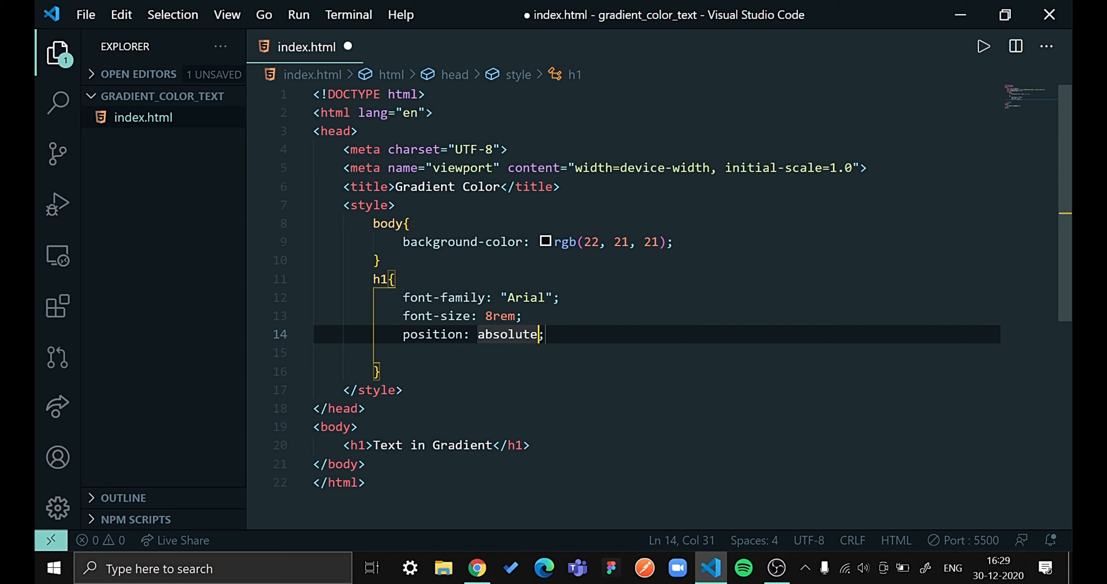
{"action": "key", "text": "Enter"}
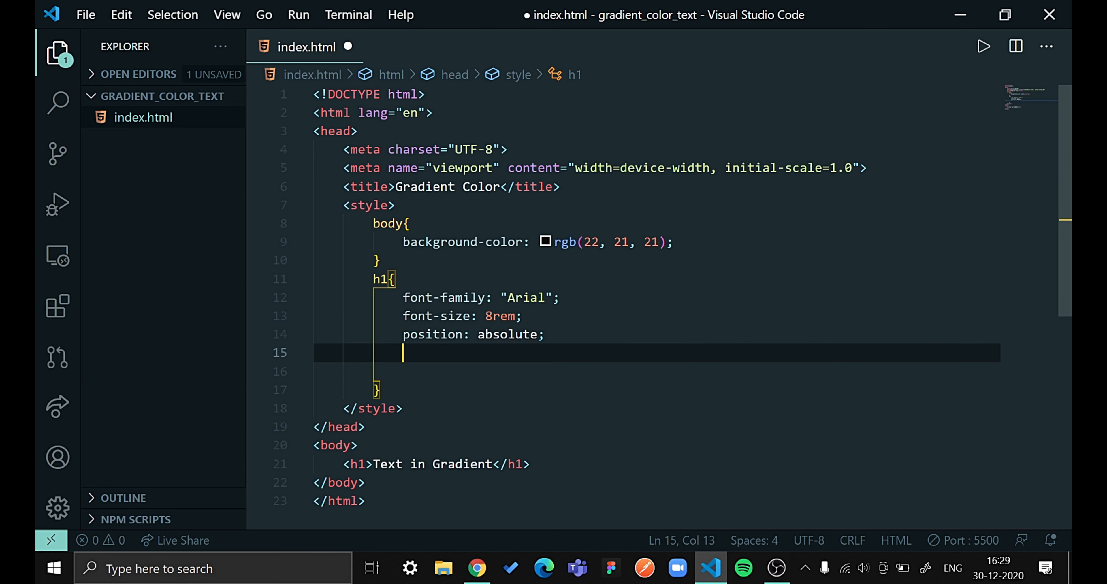
{"action": "type", "text": "to"}
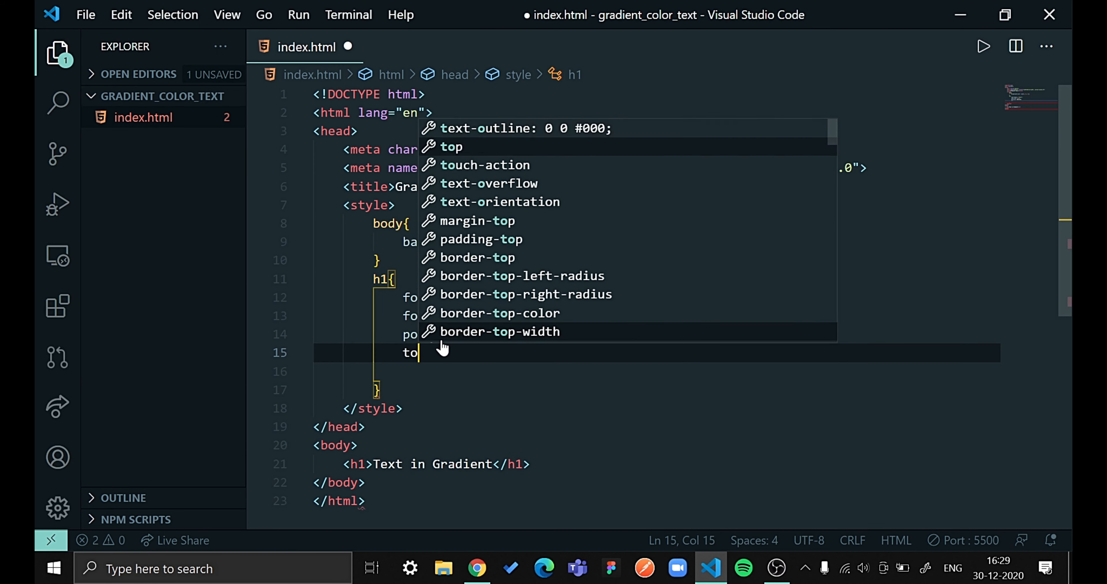
{"action": "type", "text": "p: 50;"}
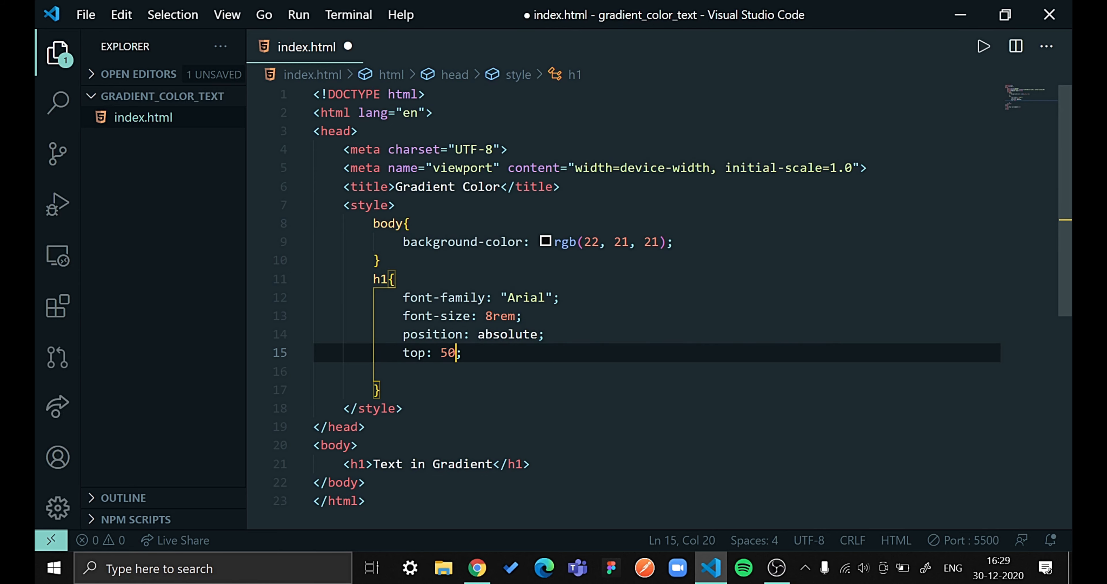
{"action": "type", "text": "80"}
{"action": "left_click", "coordinate": [656, 371]}
{"action": "type", "text": "left: ;"}
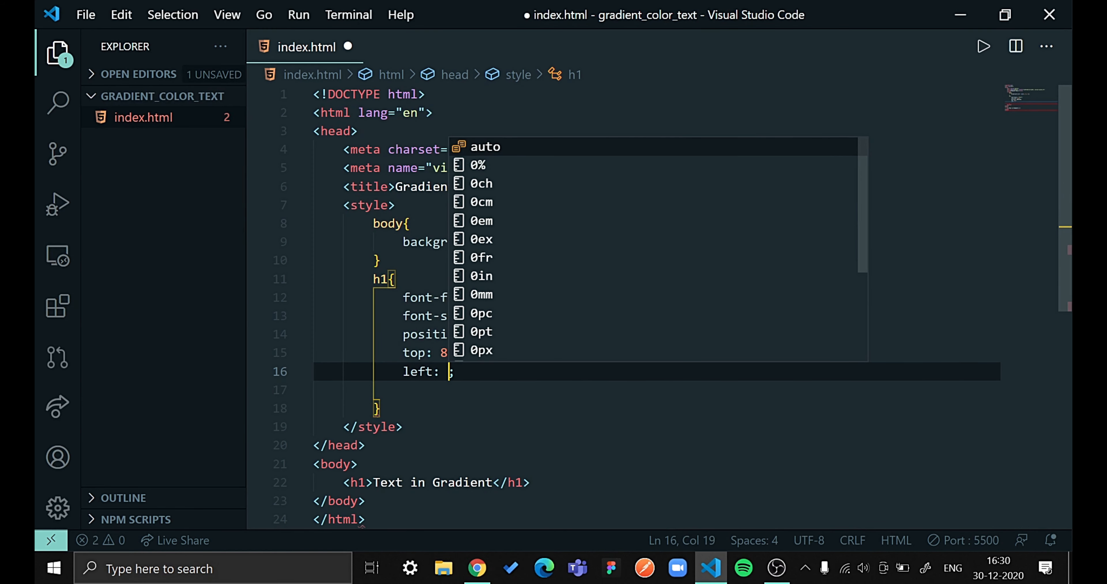
{"action": "type", "text": "100px"}
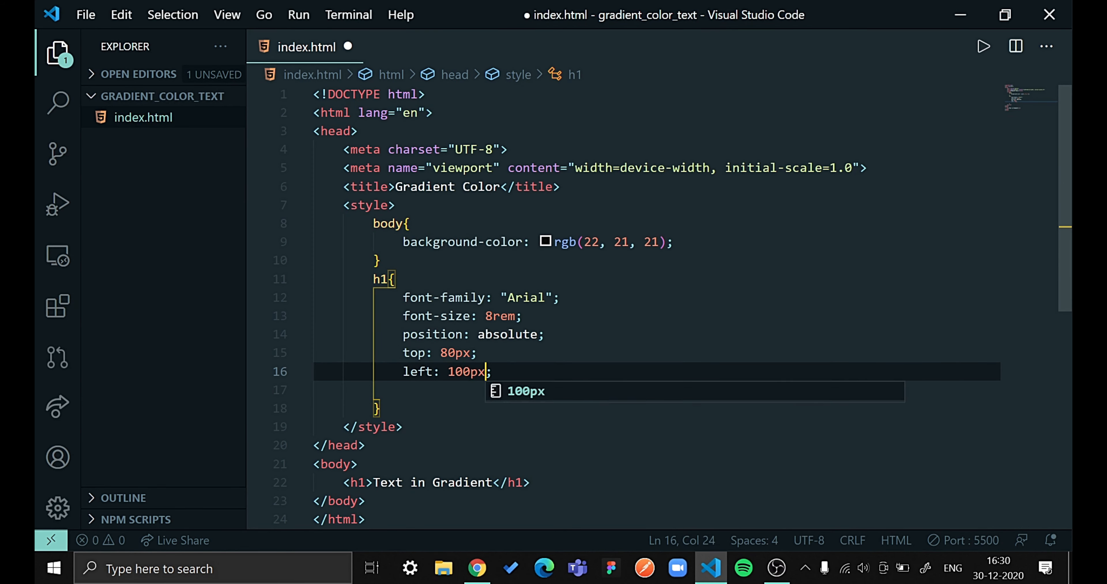
Add transform: translate(50px,50px) to the h1, save and check the Chrome preview
{"action": "key", "text": "Enter"}
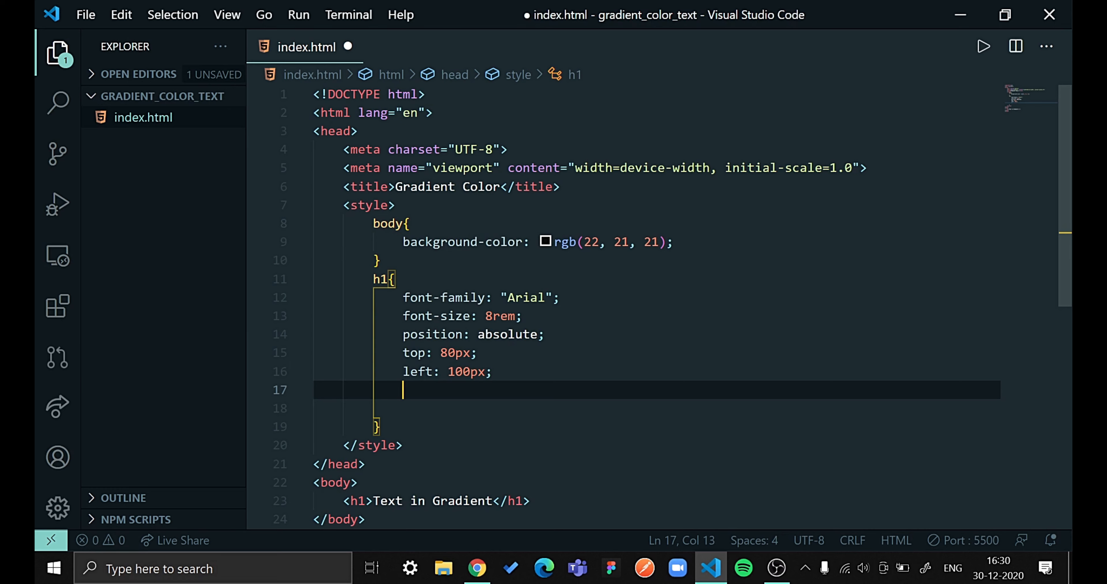
{"action": "type", "text": "tra"}
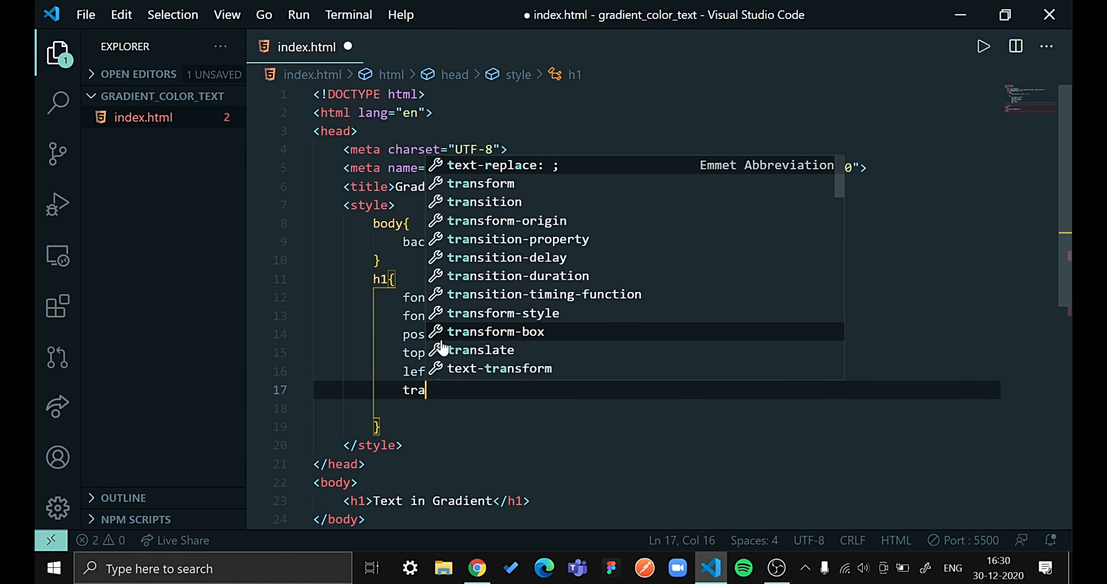
{"action": "left_click", "coordinate": [479, 350]}
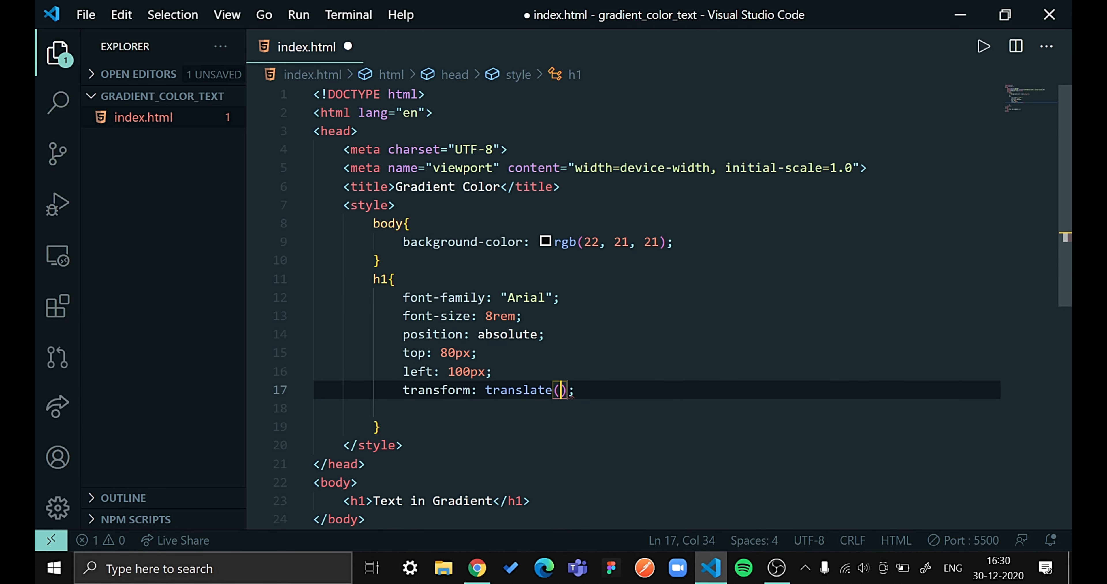
{"action": "type", "text": "50px"}
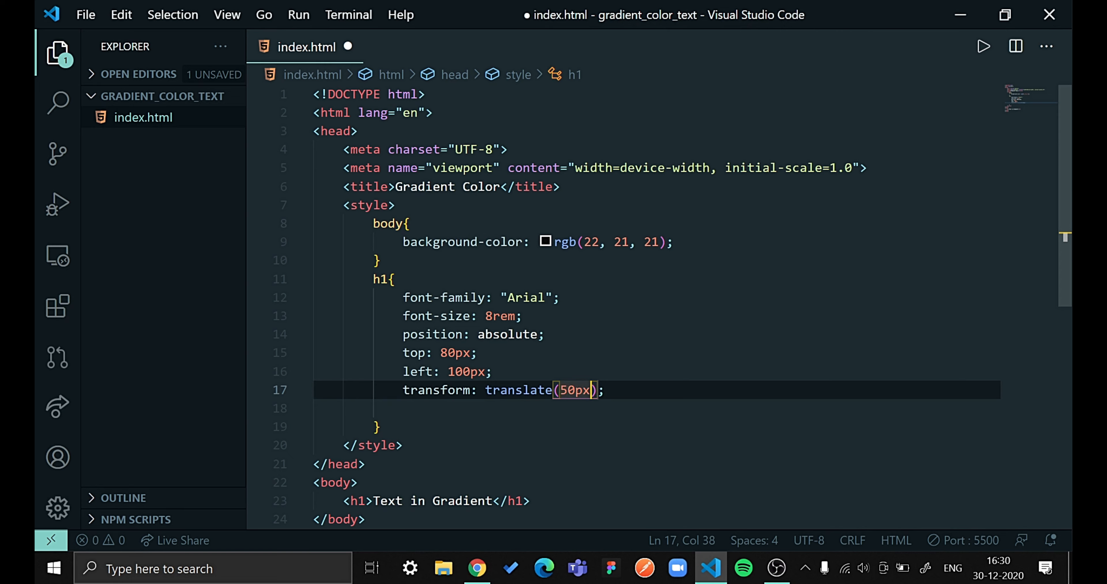
{"action": "type", "text": ",50"}
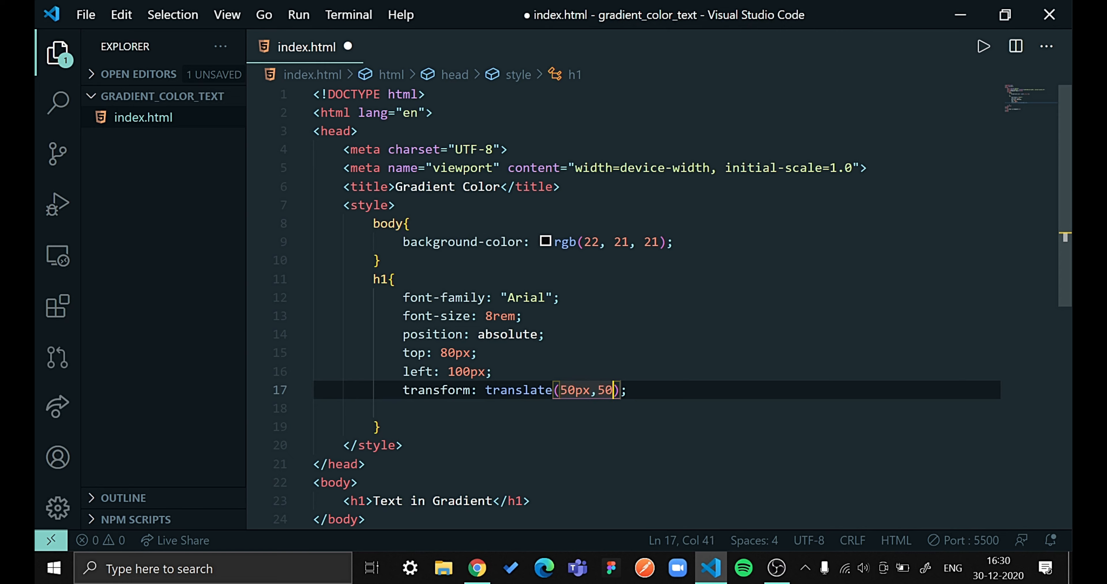
{"action": "type", "text": "px"}
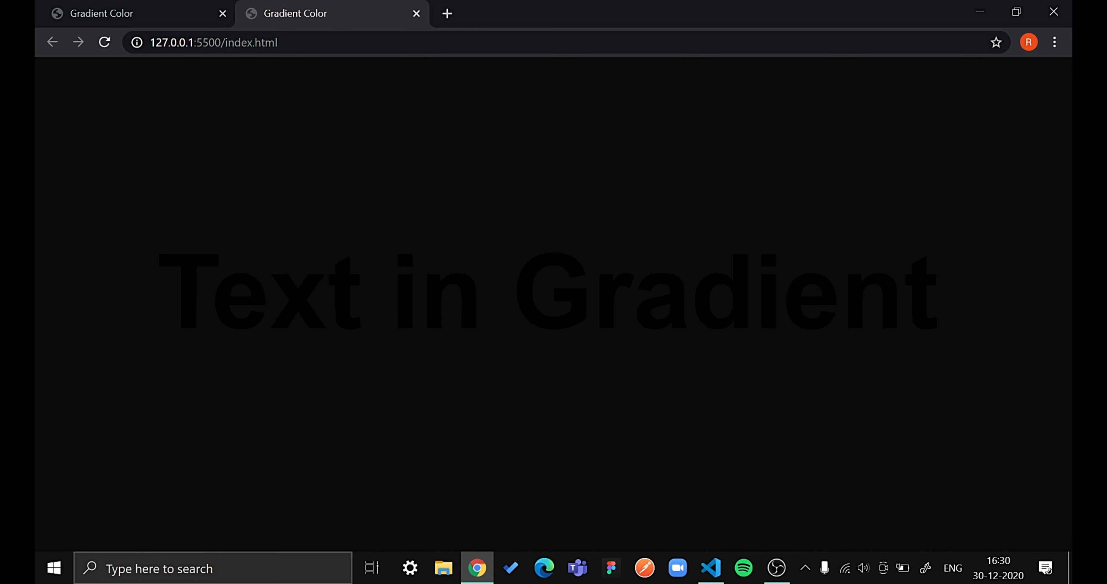
{"action": "left_click", "coordinate": [711, 567]}
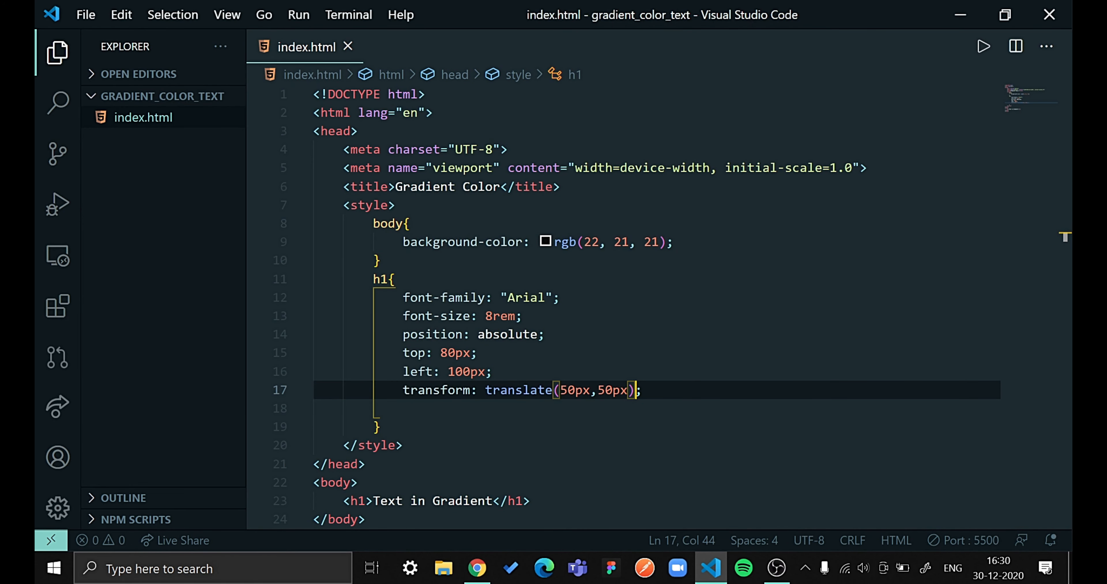
Add background-image: linear-gradient() to the h1 with a 120deg angle
{"action": "type", "text": "ba"}
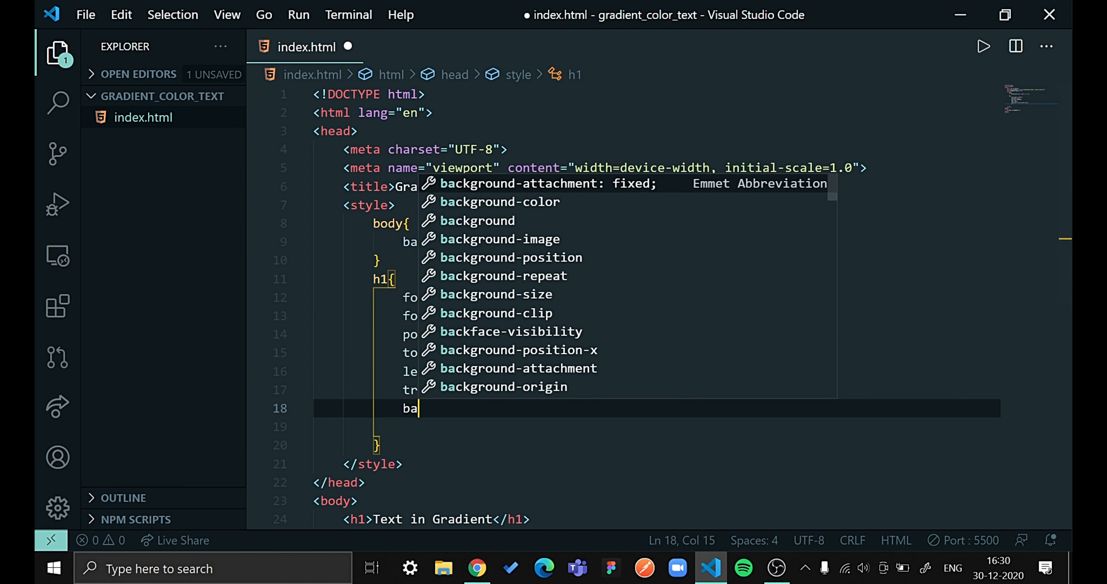
{"action": "type", "text": "ckground-image: ;"}
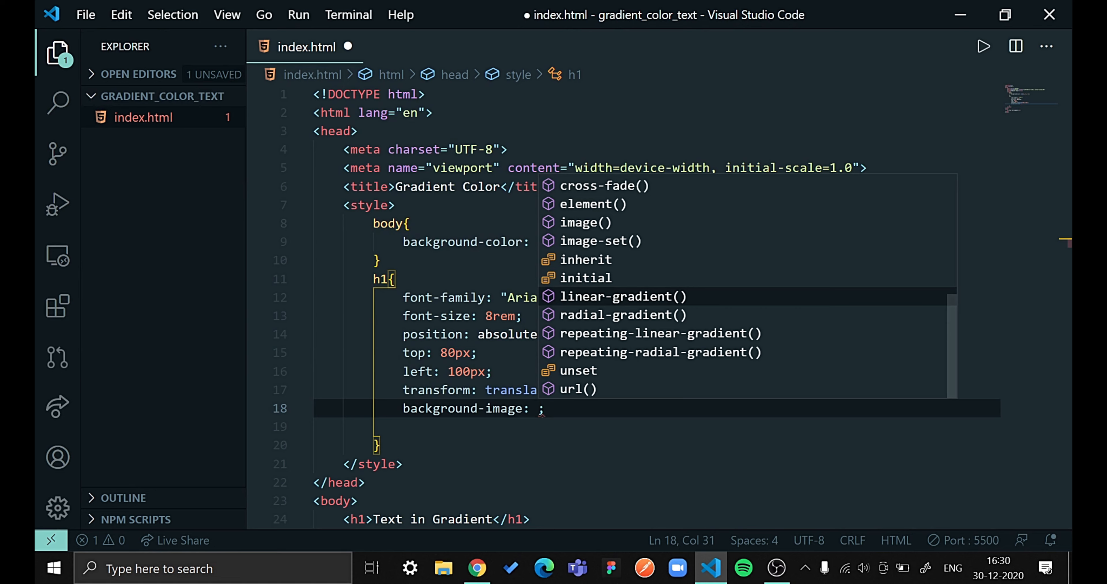
{"action": "left_click", "coordinate": [624, 296]}
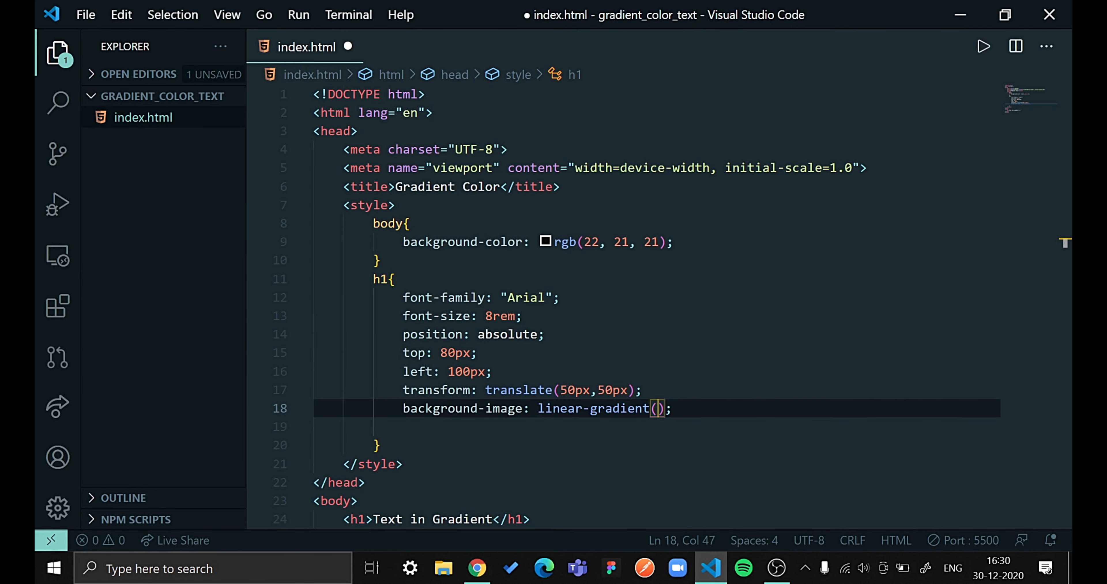
{"action": "type", "text": "120deg,"}
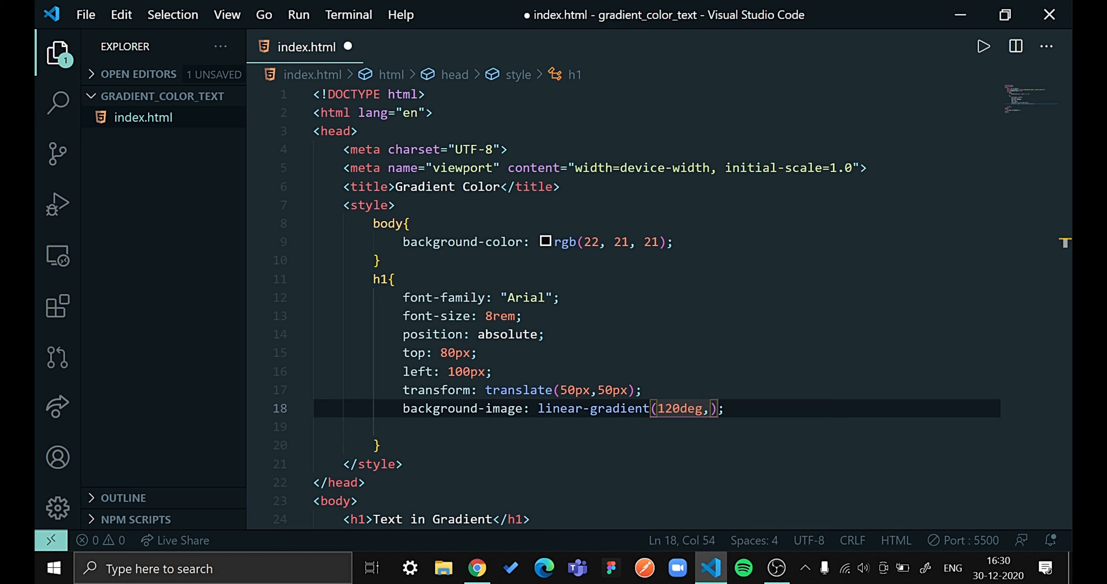
Enter the first gradient colour #ffff, retyping it after a mistype
{"action": "type", "text": "#fffff"}
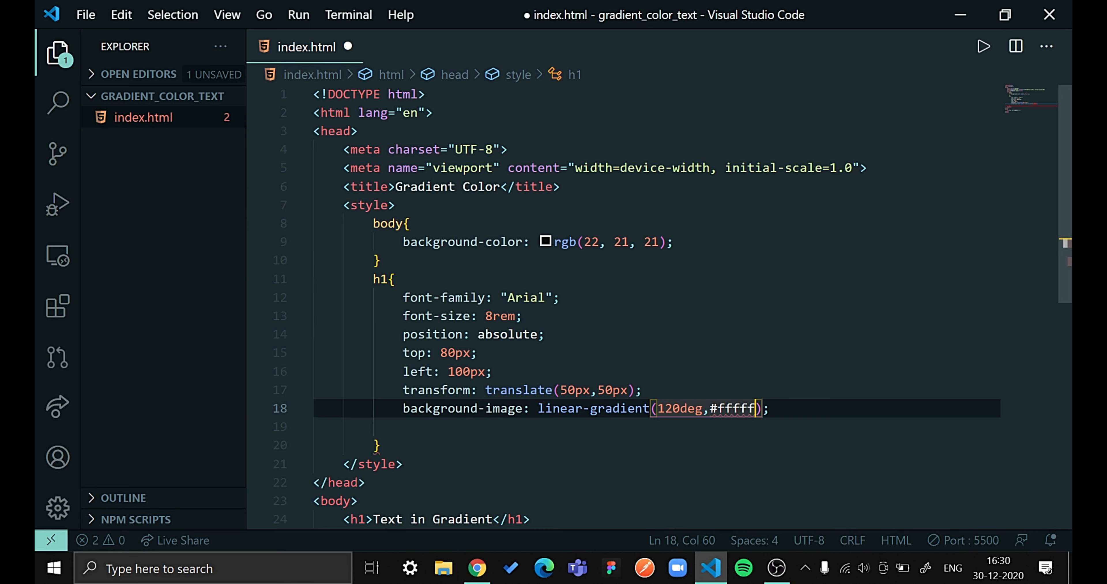
{"action": "key", "text": "Backspace"}
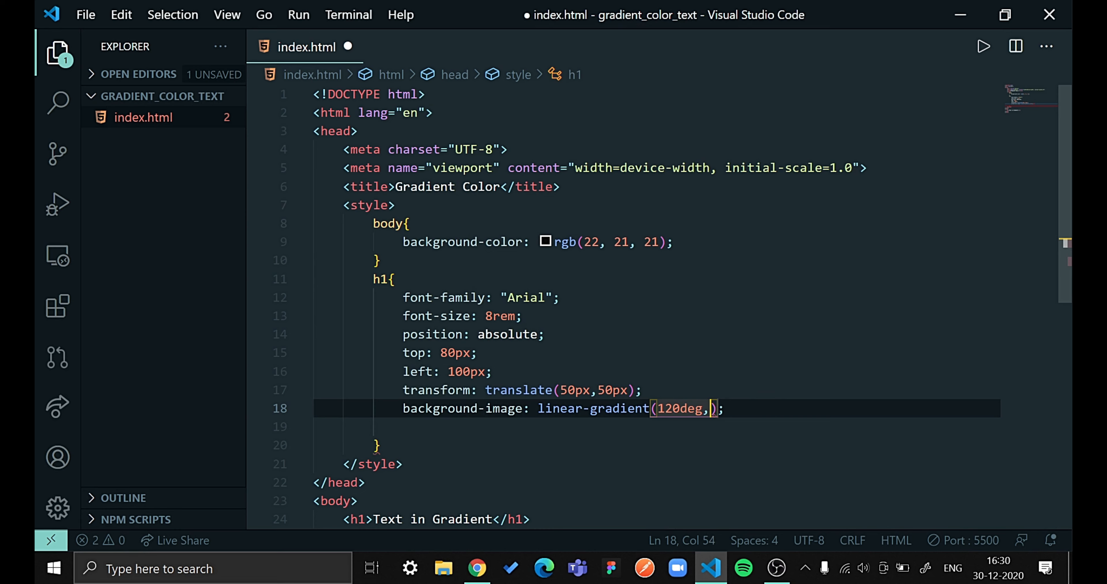
{"action": "type", "text": "#f"}
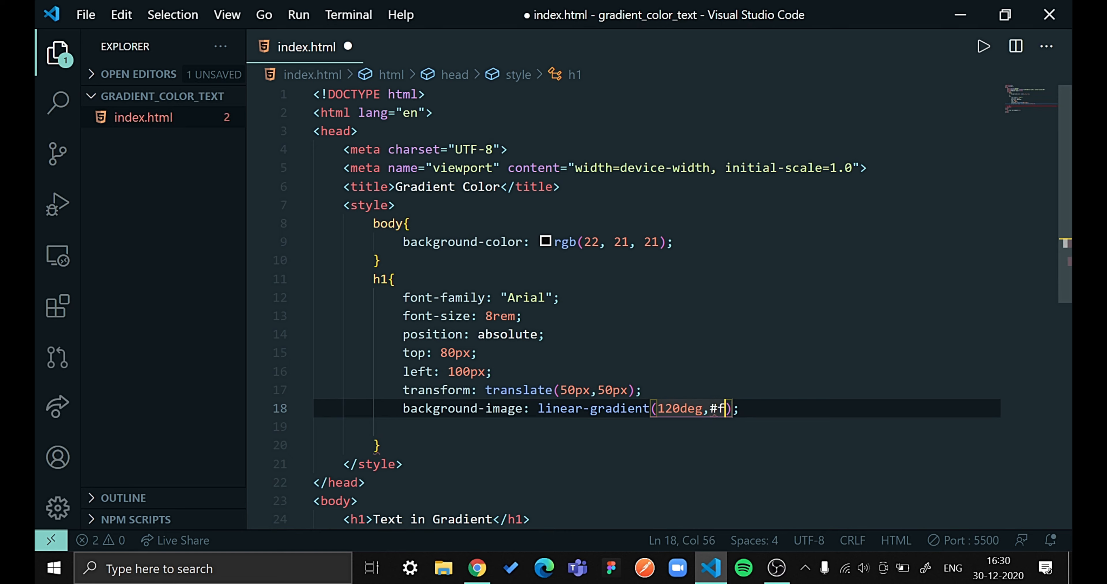
{"action": "type", "text": "fff"}
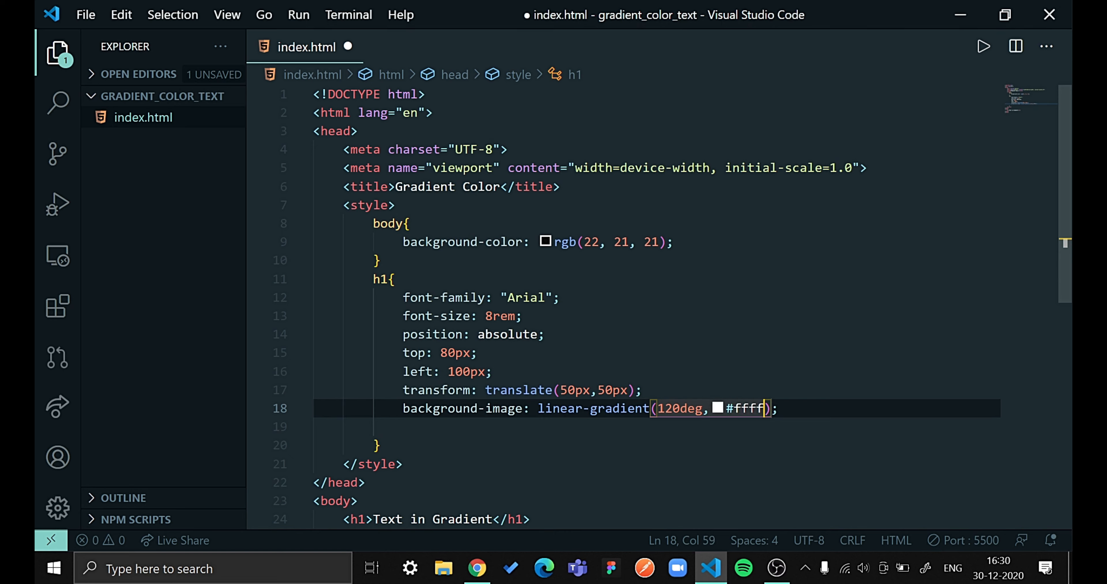
Use the colour picker to make the gradient run green rgb(87, 228, 22) to orange rgb(228, 97, 22)
{"action": "left_click", "coordinate": [717, 409]}
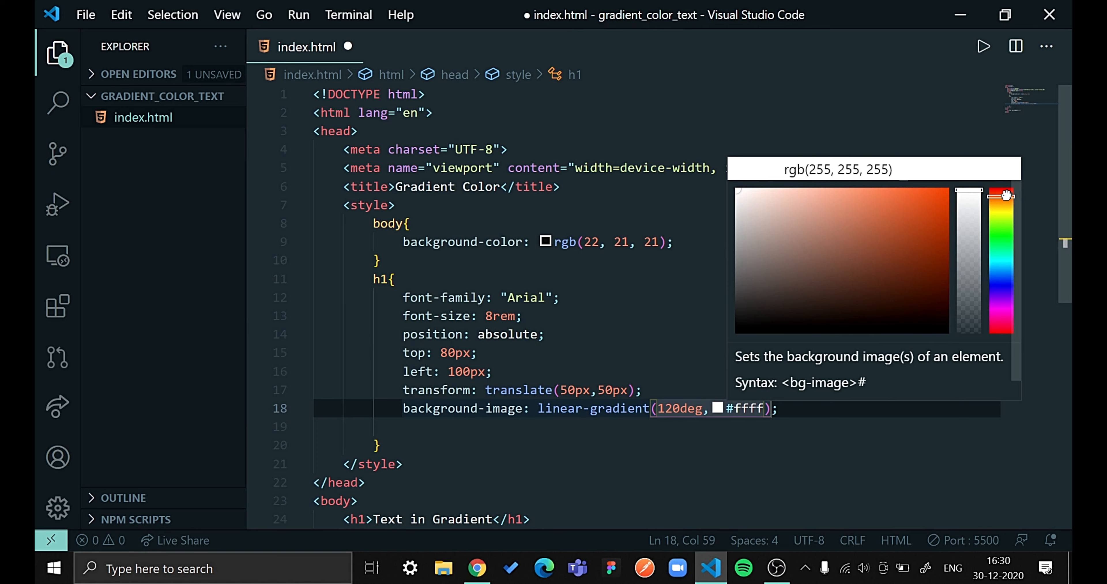
{"action": "left_click", "coordinate": [927, 212]}
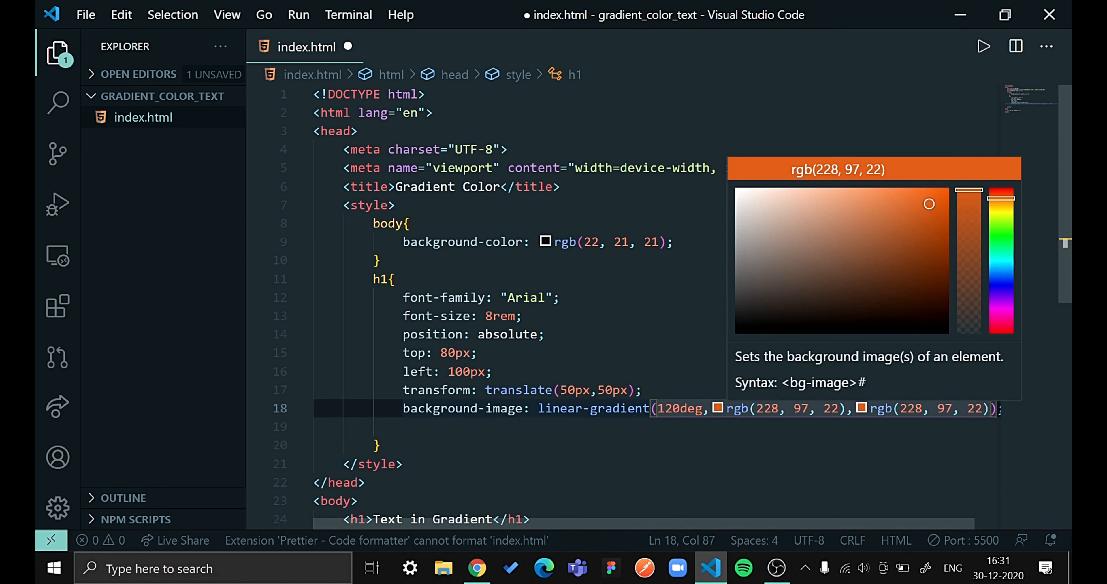
{"action": "left_click_drag", "start_coordinate": [1002, 204], "coordinate": [1002, 225]}
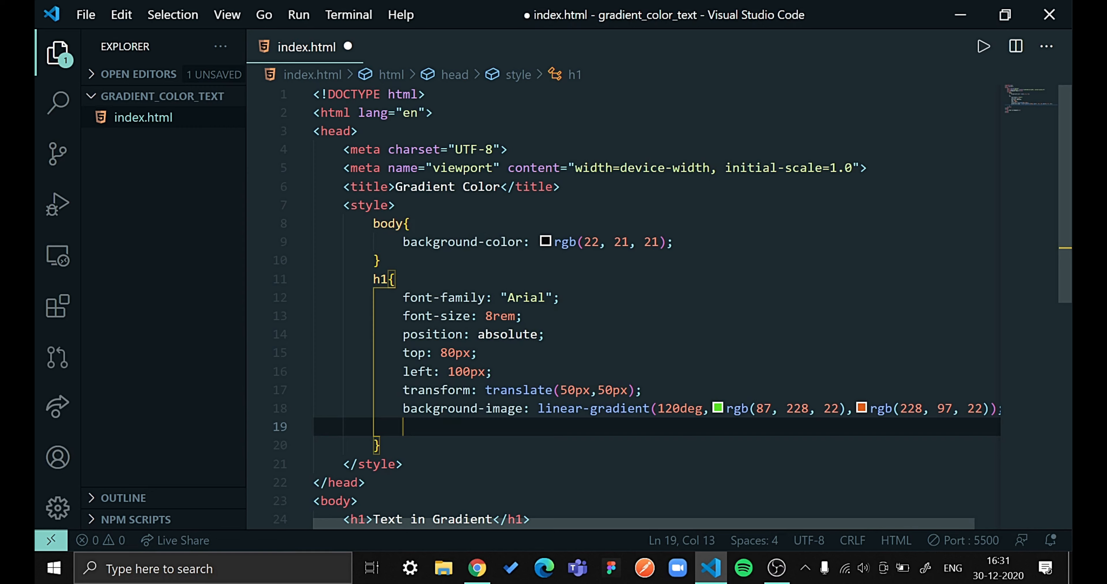
{"action": "type", "text": "webkit"}
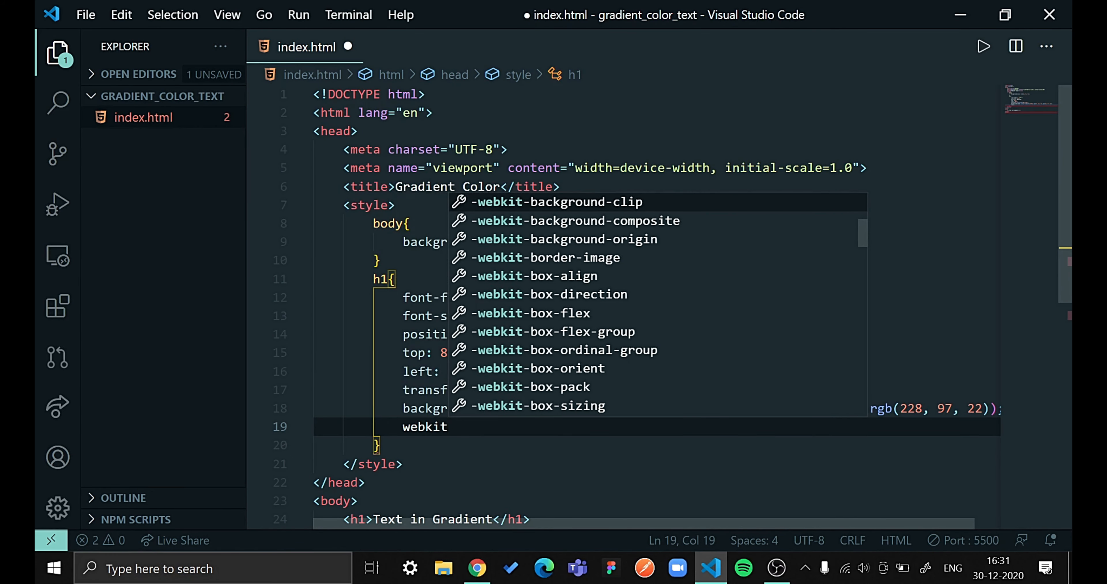
Add -webkit-text-fill-color: transparent to the h1 rule, save and check the Chrome preview
{"action": "type", "text": "-"}
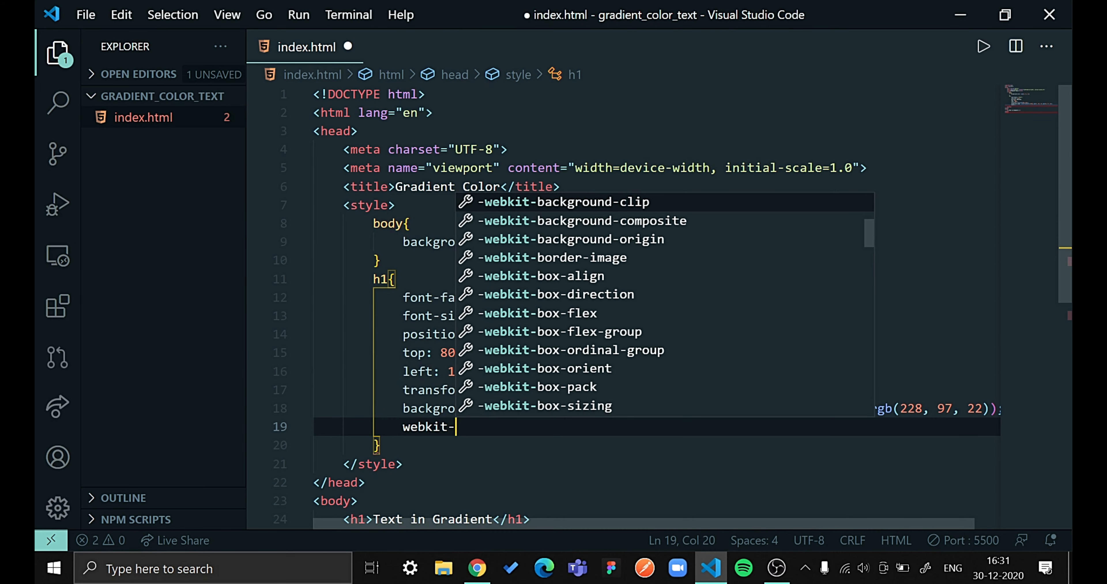
{"action": "key", "text": "Escape"}
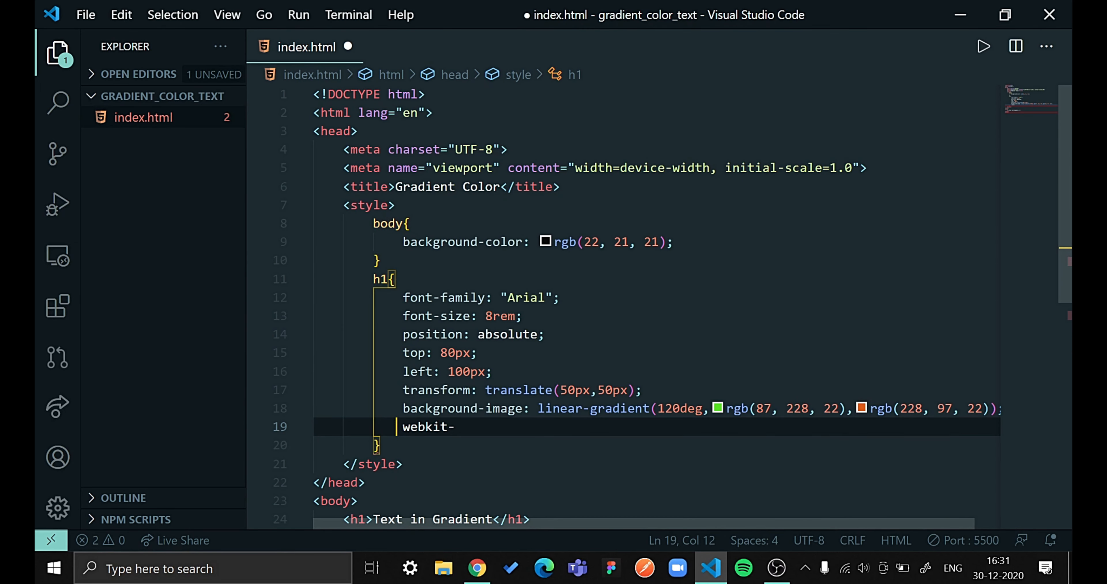
{"action": "type", "text": "-webkit-"}
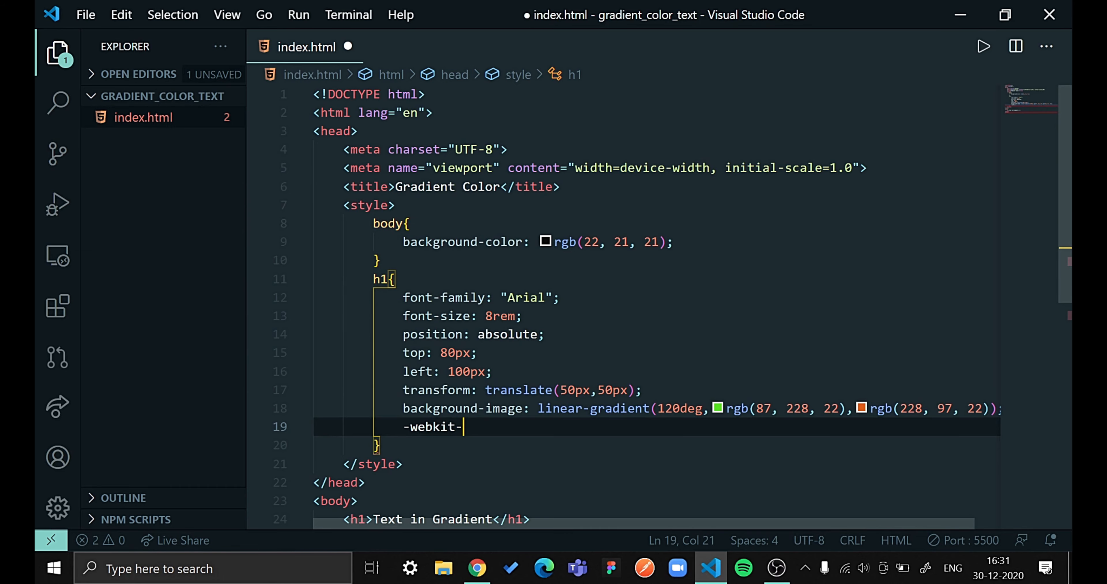
{"action": "type", "text": "text"}
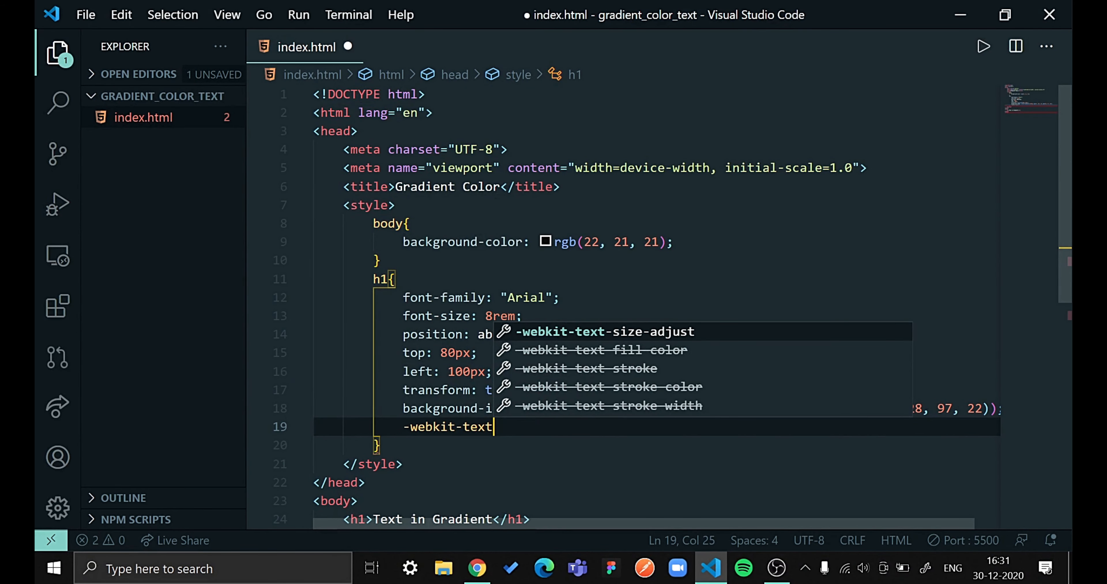
{"action": "type", "text": "-fill-color: transparent;"}
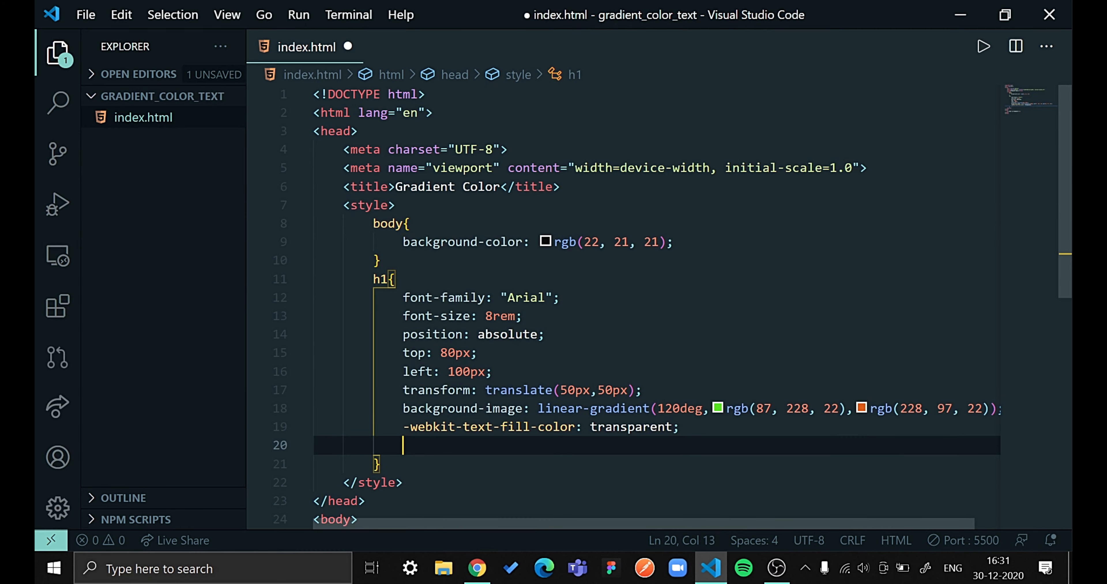
{"action": "type", "text": "-we"}
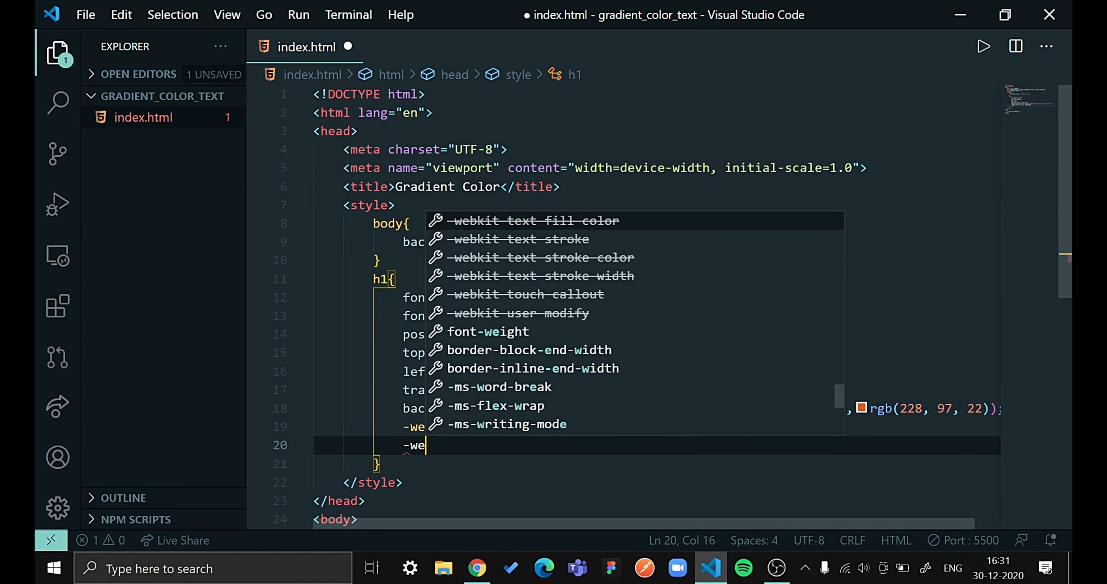
{"action": "key", "text": "ctrl+s"}
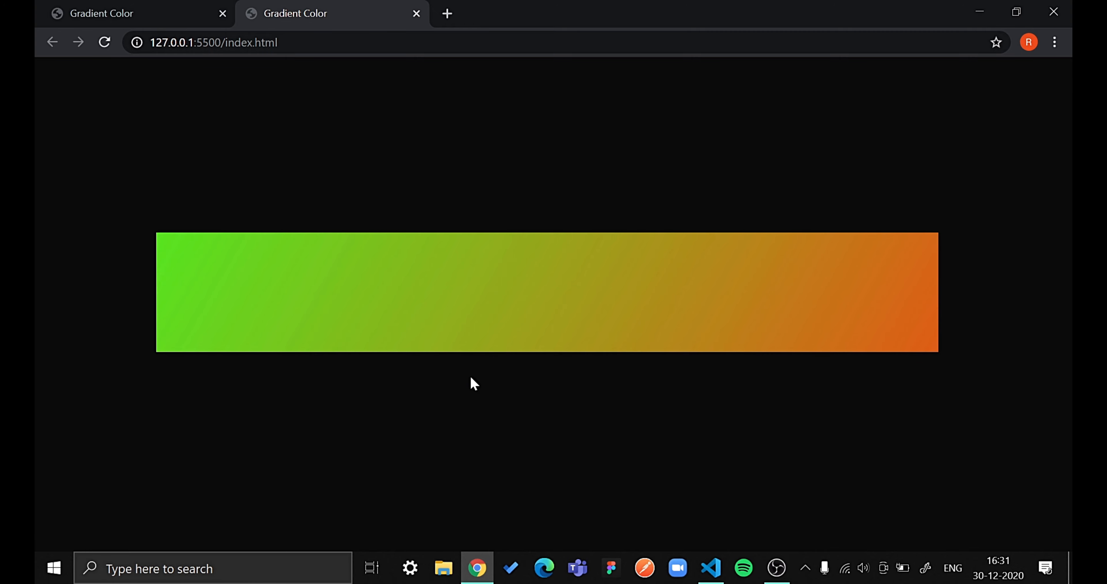
{"action": "left_click", "coordinate": [710, 568]}
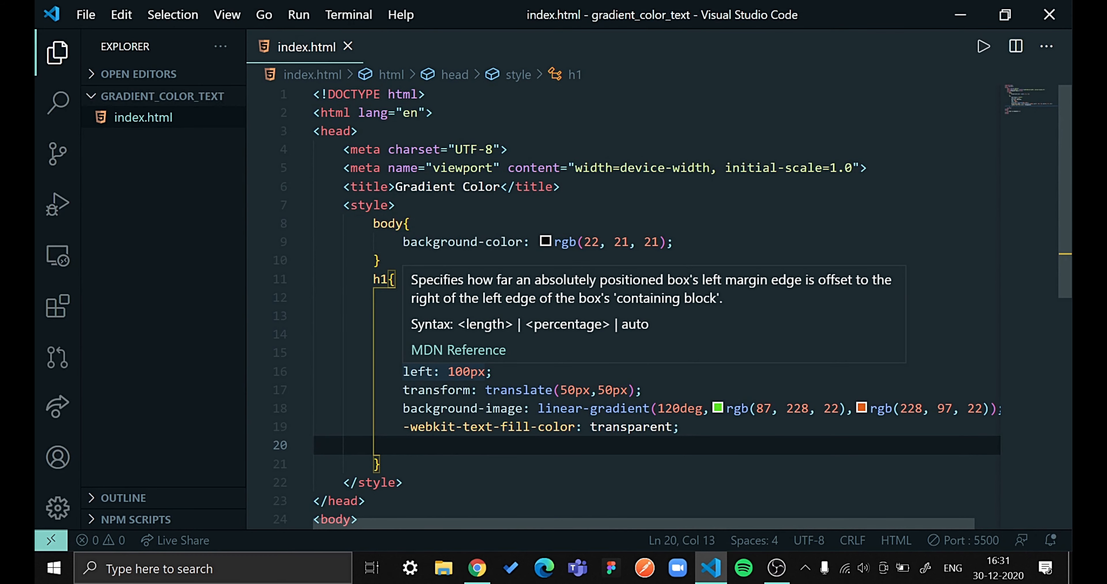
Add -webkit-background-clip: text to the h1 rule, save and view the gradient heading in Chrome
{"action": "type", "text": "-webkit-background-clip: te;"}
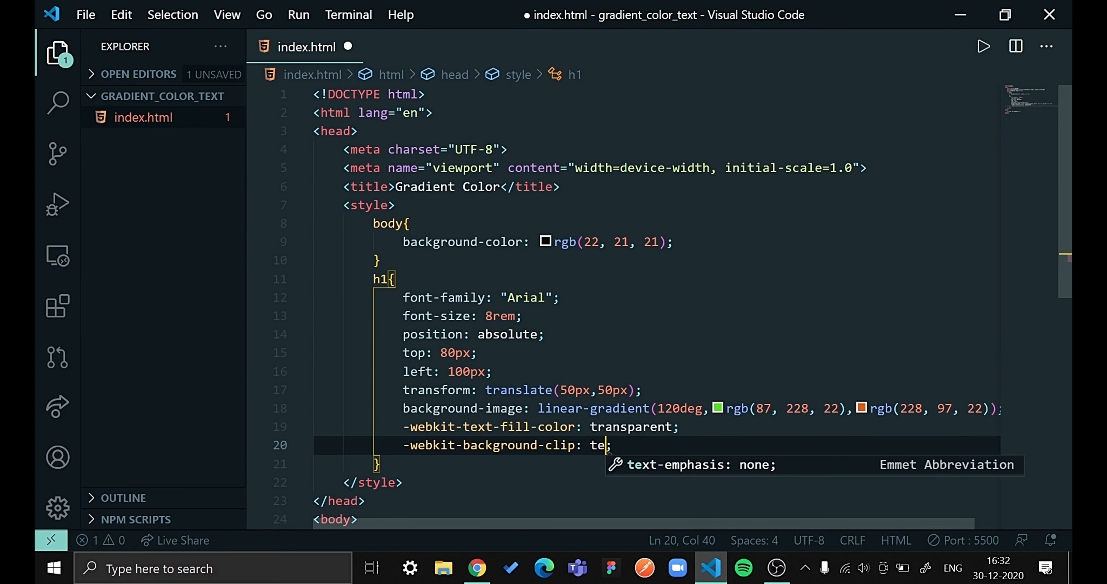
{"action": "type", "text": "xt"}
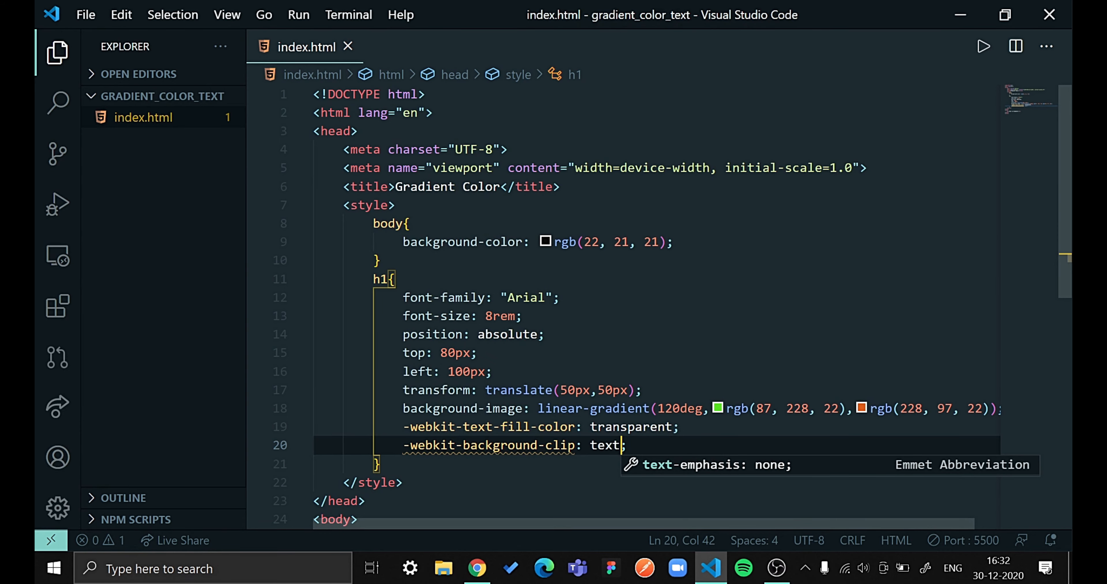
{"action": "left_click", "coordinate": [478, 569]}
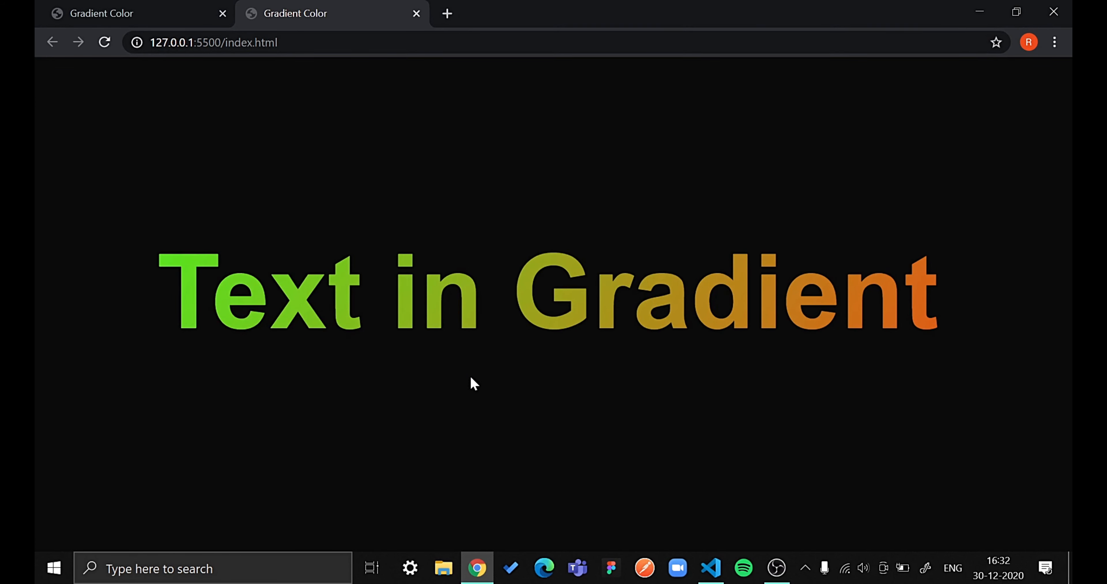